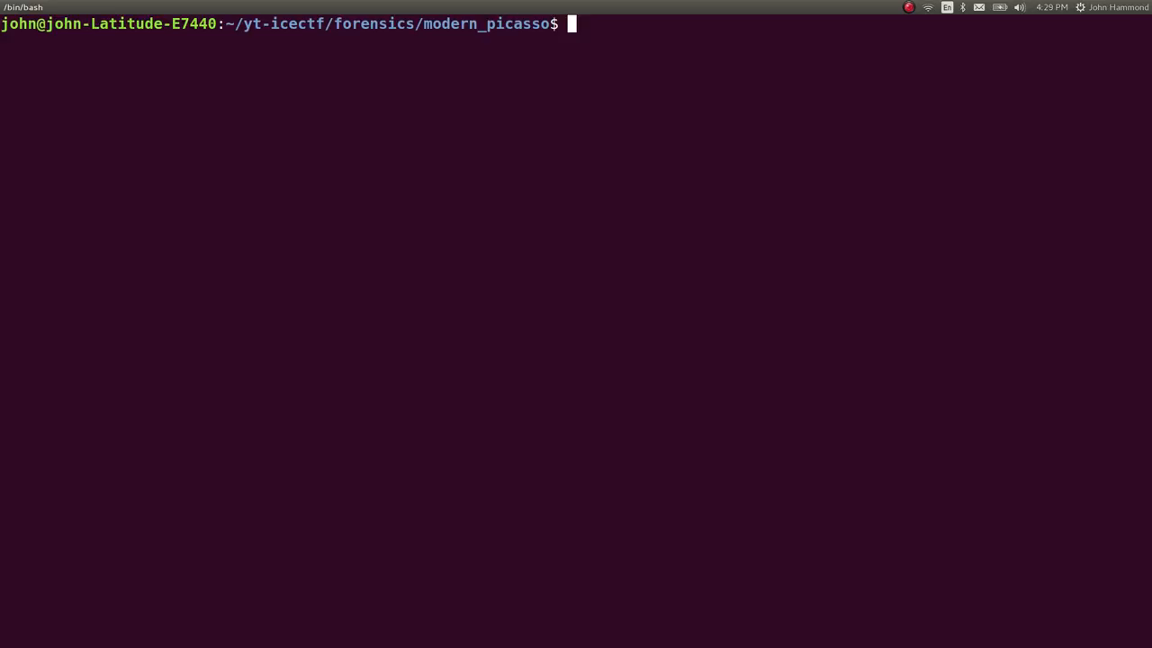
List the modern_picasso folder's contents and view picasso.gif with eog
{"action": "type", "text": "ls"}
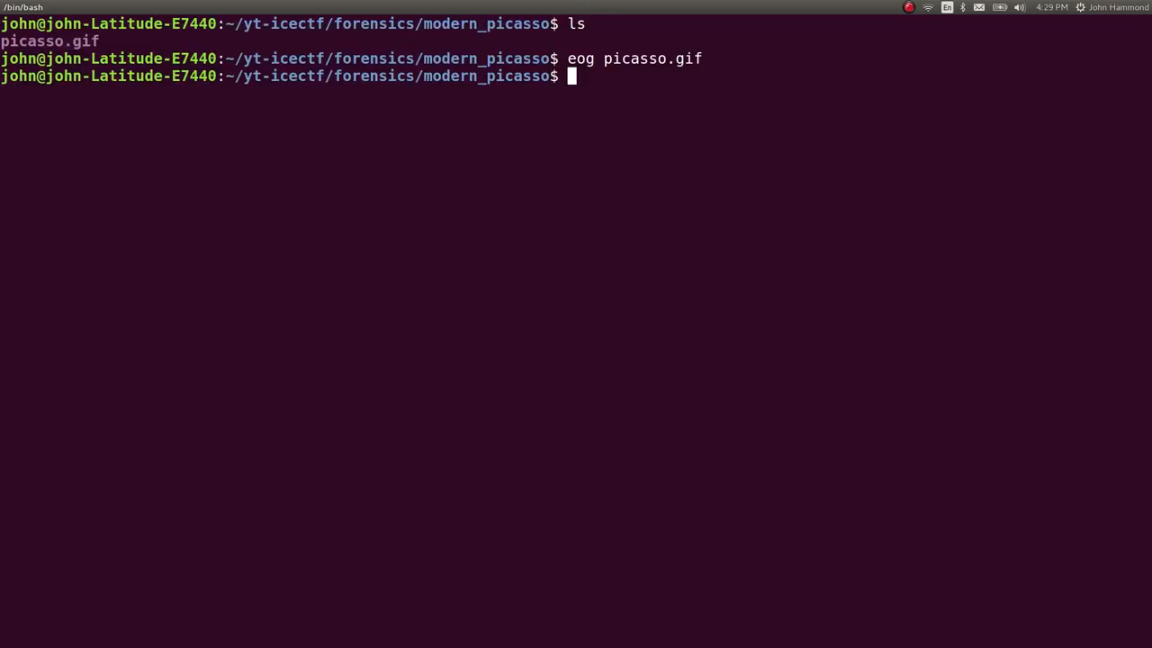
Launch Chrome and search 'imagemagick take frames out of gif'
{"action": "type", "text": "chro"}
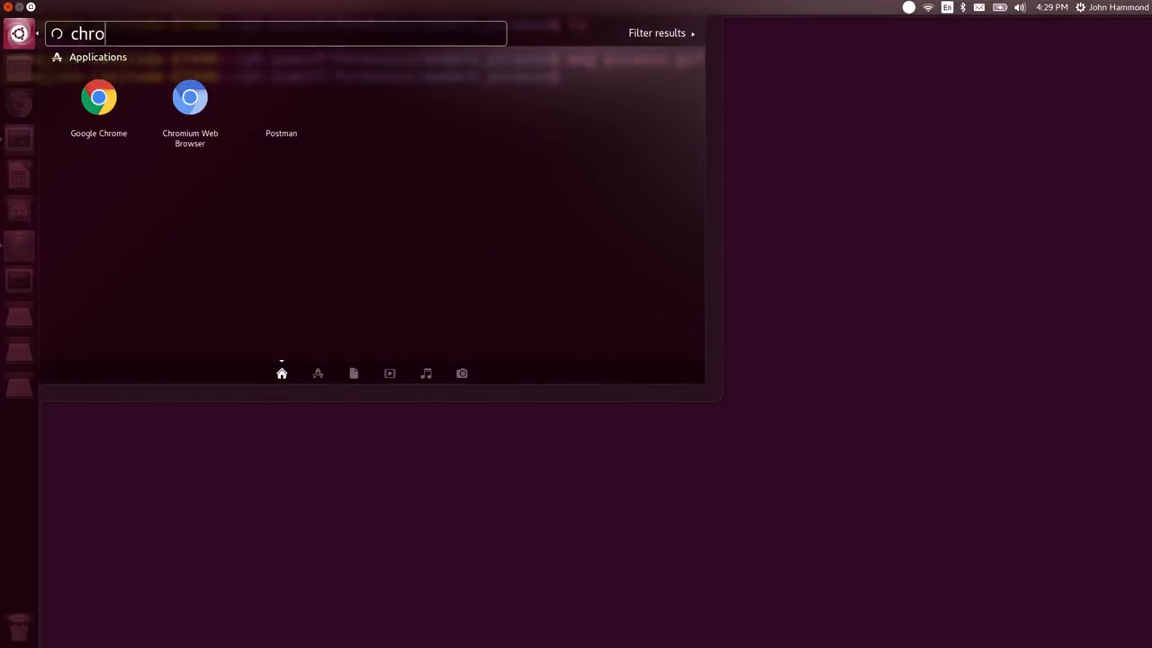
{"action": "left_click", "coordinate": [99, 97]}
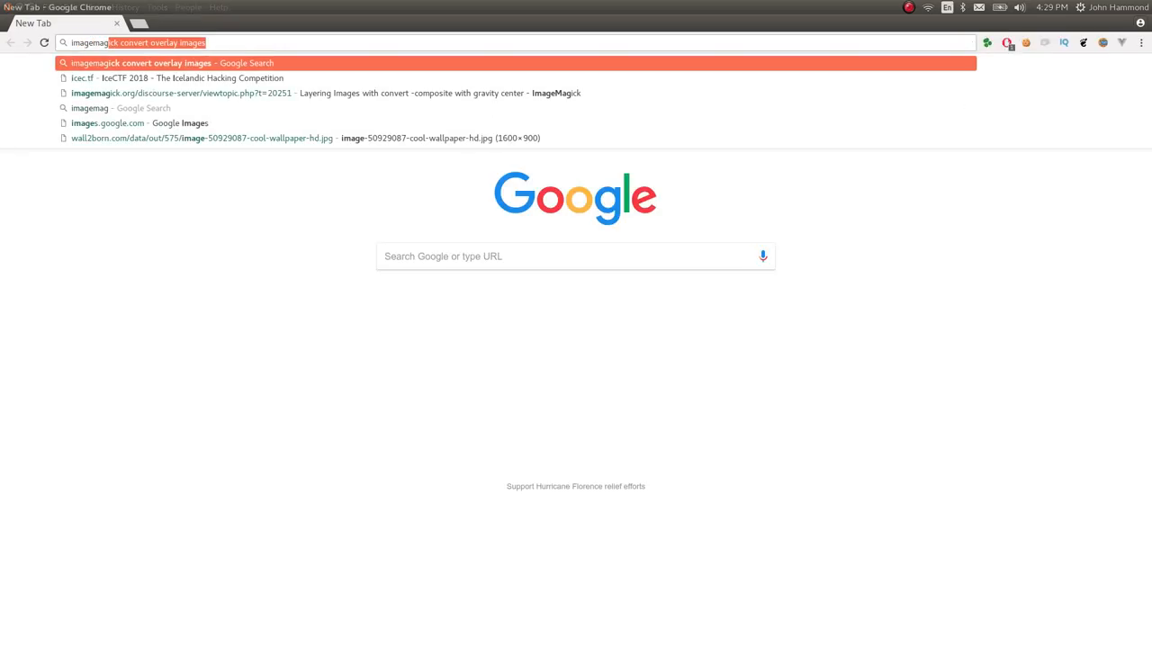
{"action": "key", "text": "Backspace"}
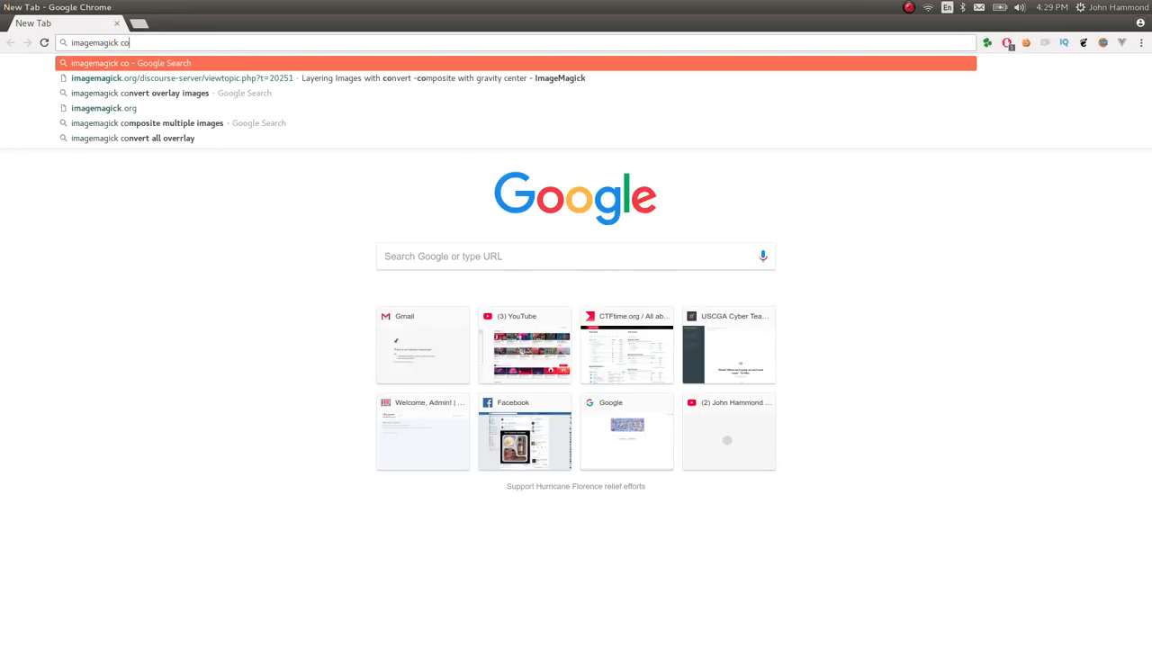
{"action": "key", "text": "backspace"}
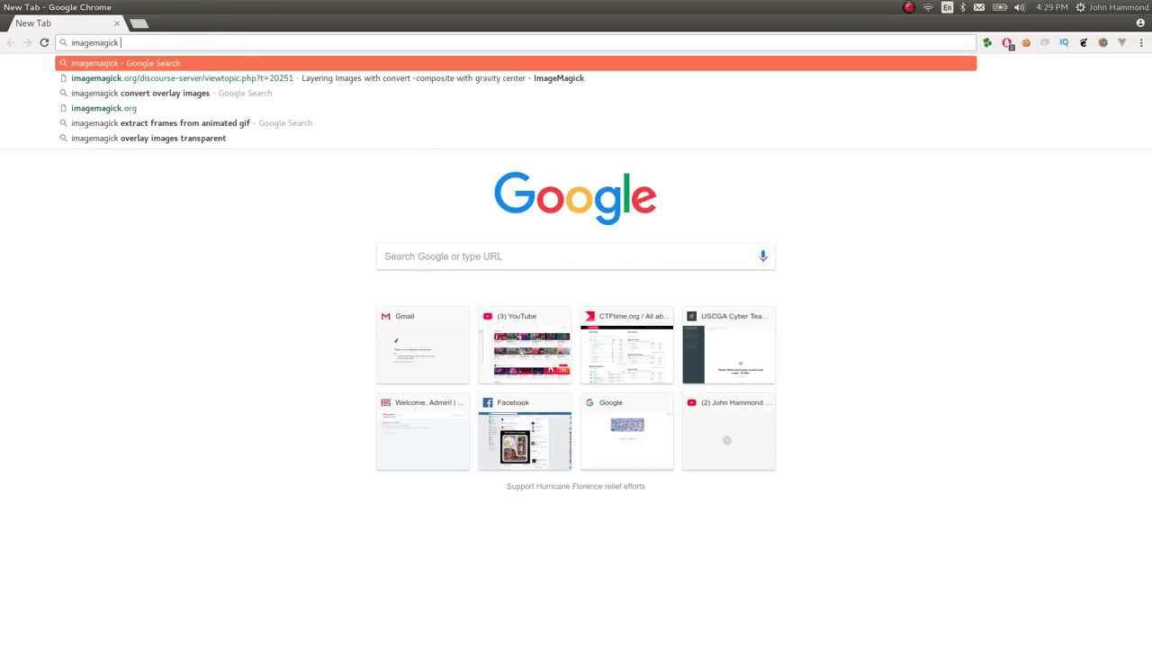
{"action": "type", "text": "take frames out of gif"}
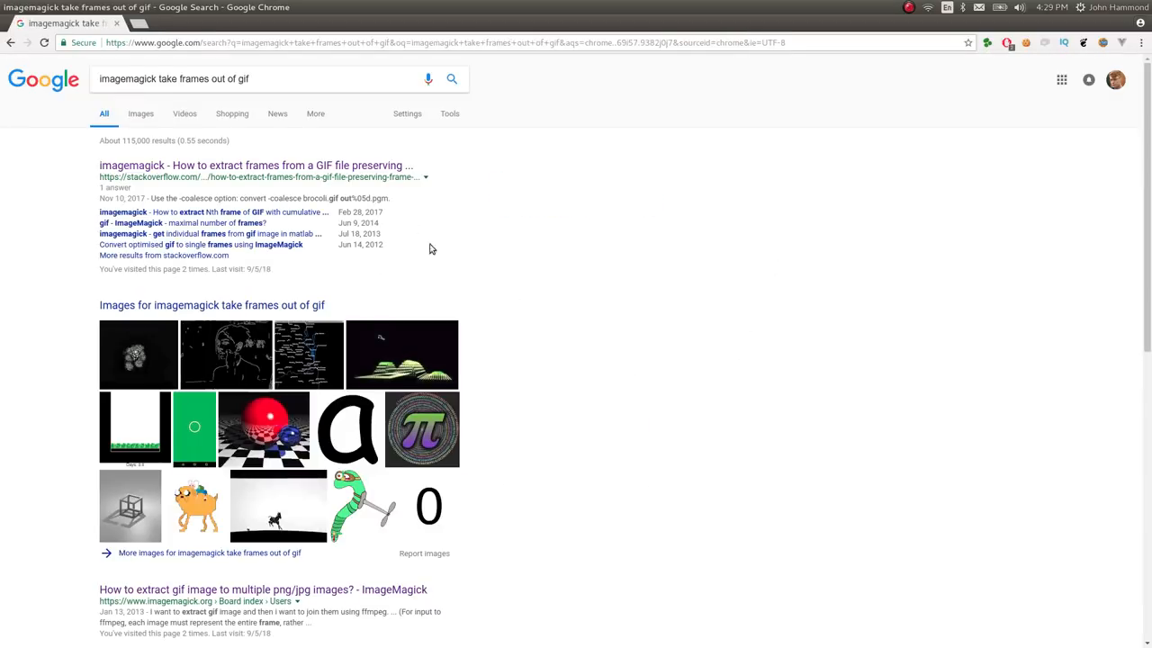
Open the Stack Overflow answer and scroll down to its convert command
{"action": "left_click", "coordinate": [255, 165]}
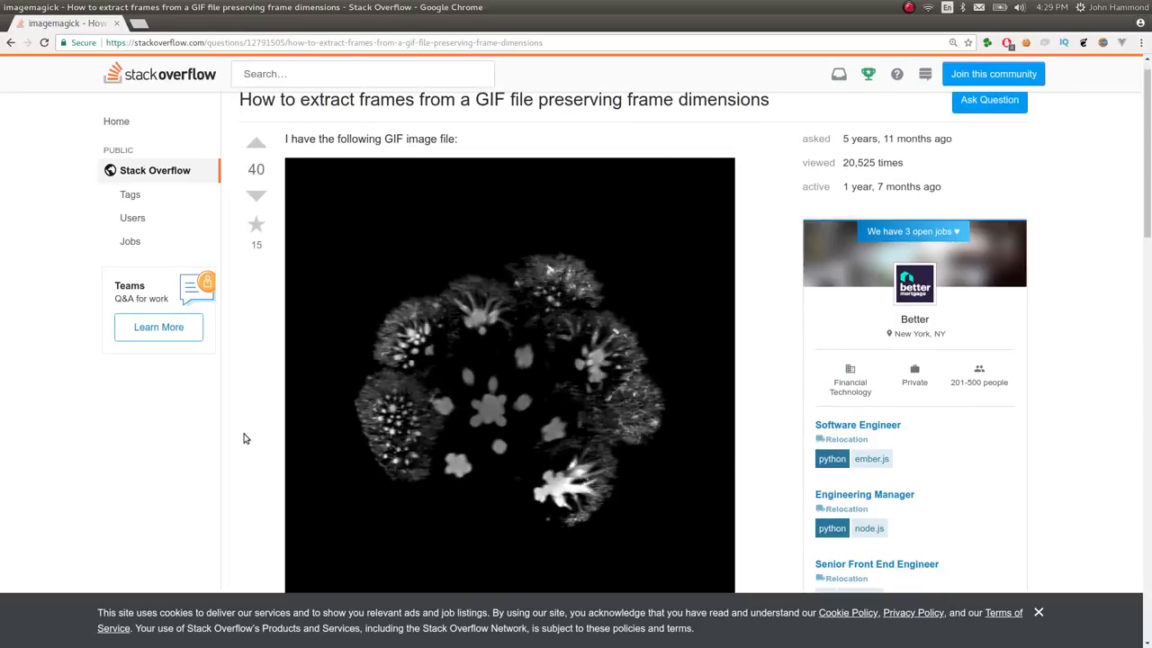
{"action": "scroll", "scroll_direction": "down", "scroll_amount": 3}
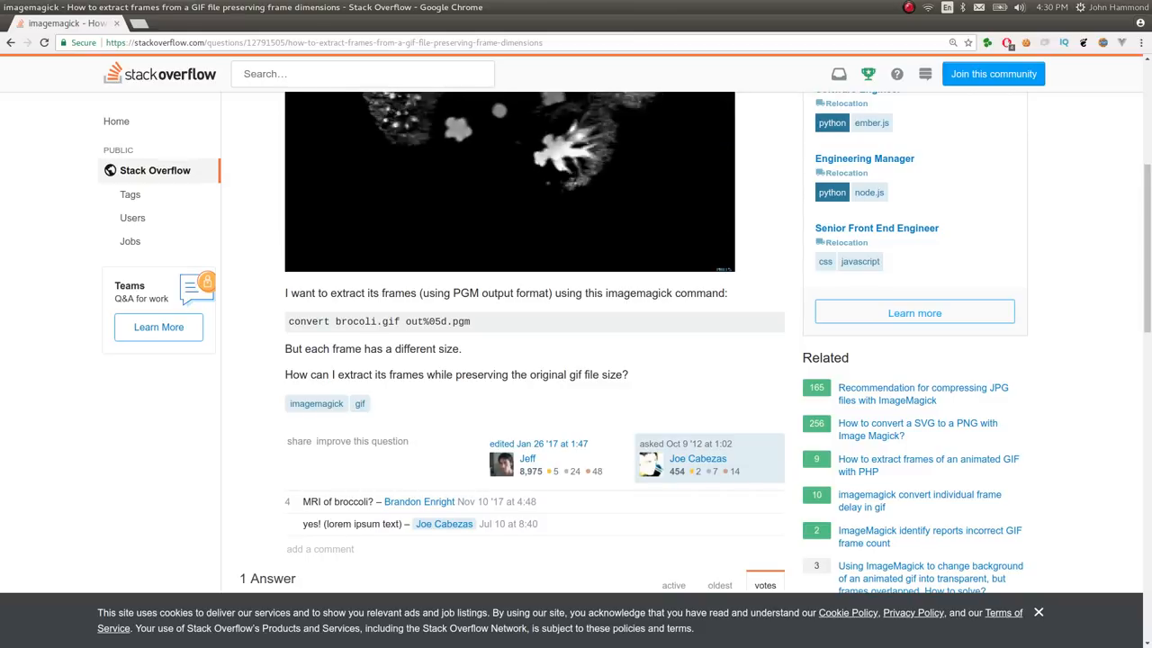
{"action": "scroll", "scroll_direction": "down", "scroll_amount": 3}
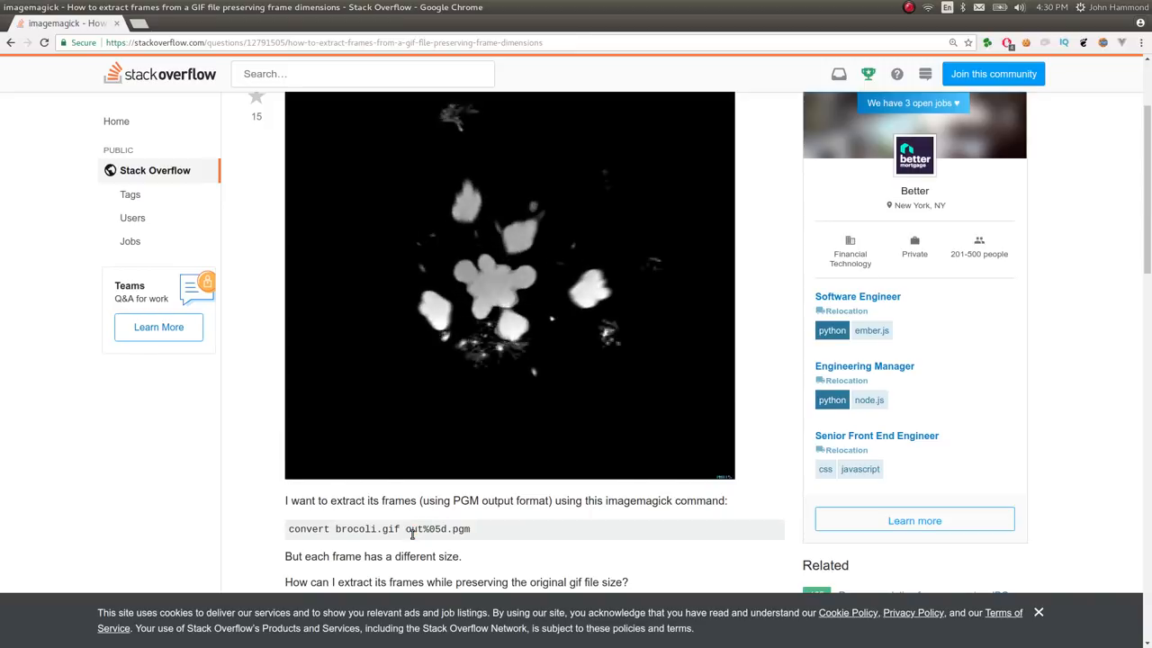
{"action": "scroll", "scroll_direction": "down", "scroll_amount": 3}
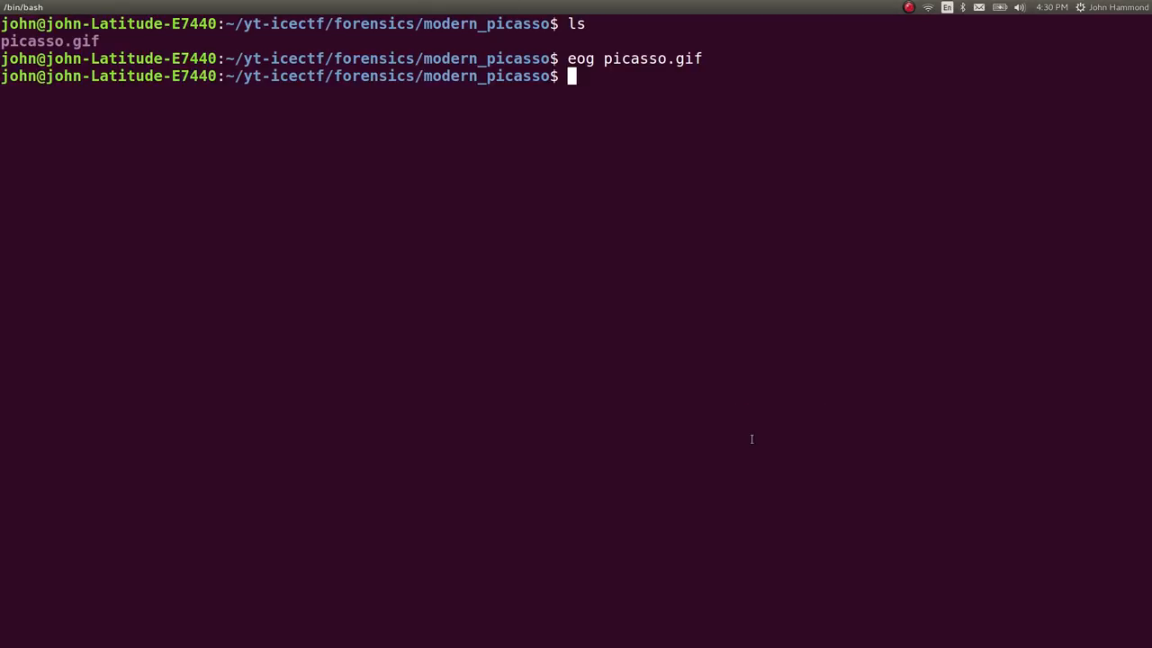
Extract picasso.gif frames to 00.png–66.png with convert %02d.png, after deleting a misnamed batch
{"action": "type", "text": "convert picasso.gif"}
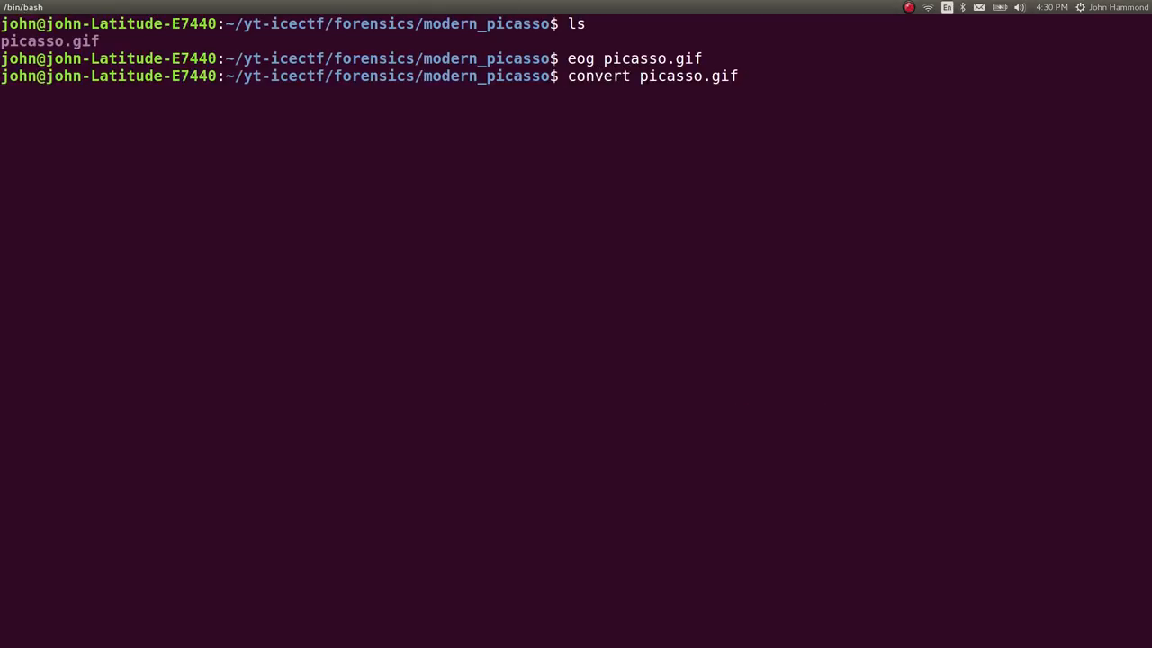
{"action": "type", "text": "%02.png"}
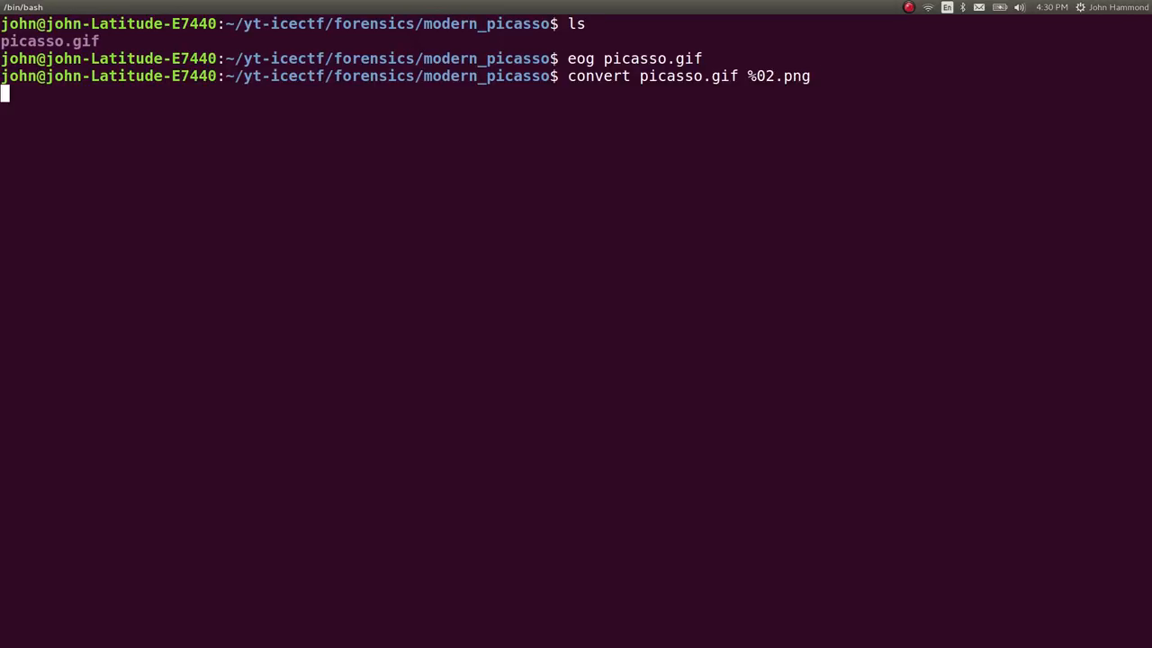
{"action": "type", "text": "ls"}
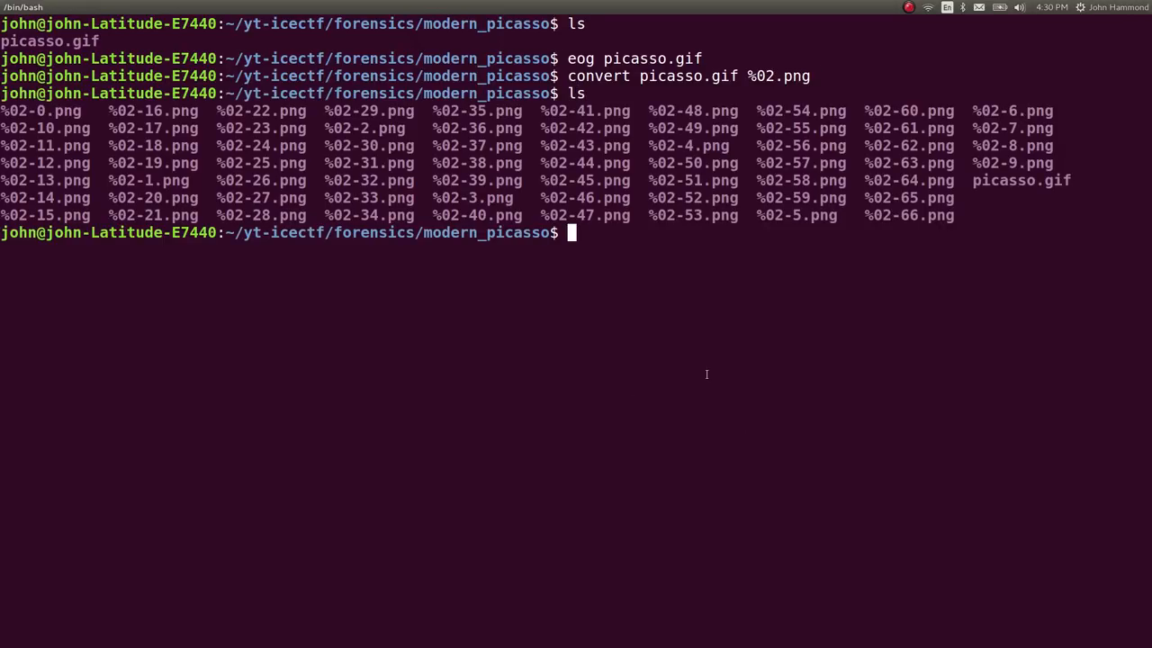
{"action": "type", "text": "ls"}
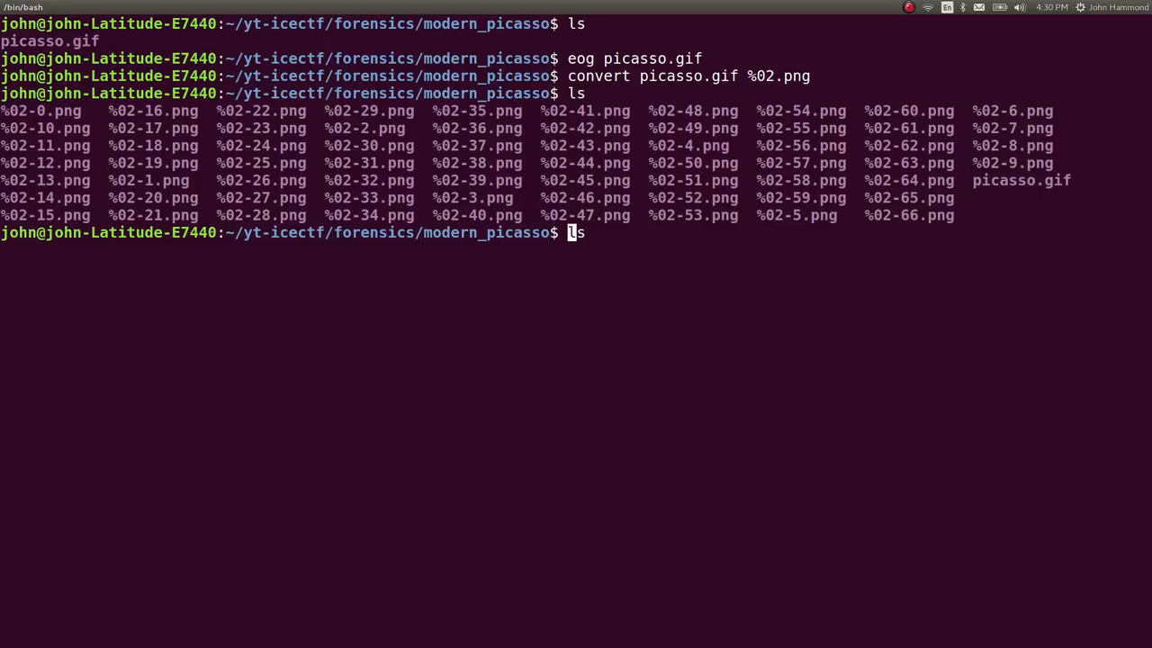
{"action": "type", "text": "rm *.png"}
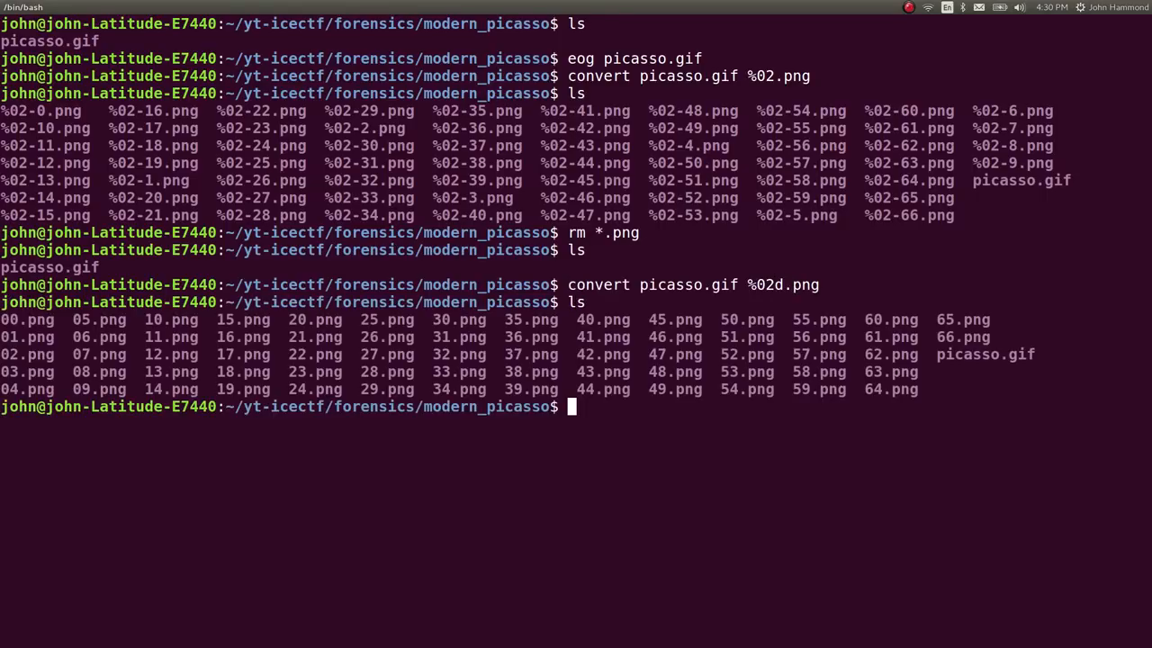
{"action": "type", "text": "eog 00.png"}
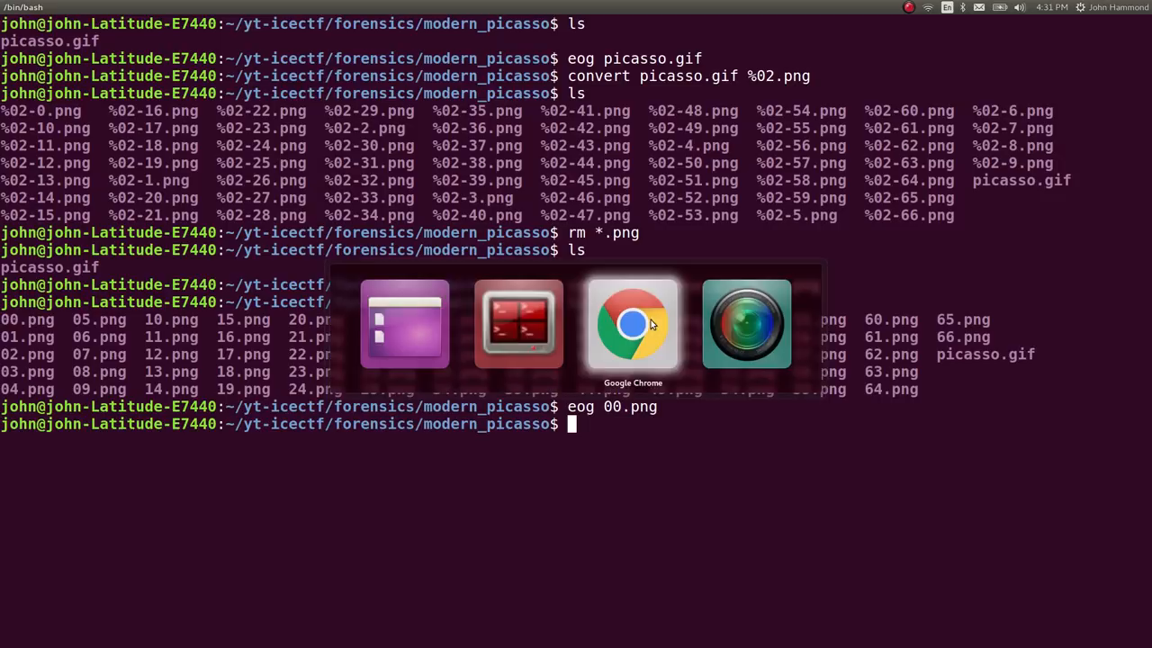
Open the ImageMagick forum thread on replacing white with transparency
{"action": "left_click", "coordinate": [633, 324]}
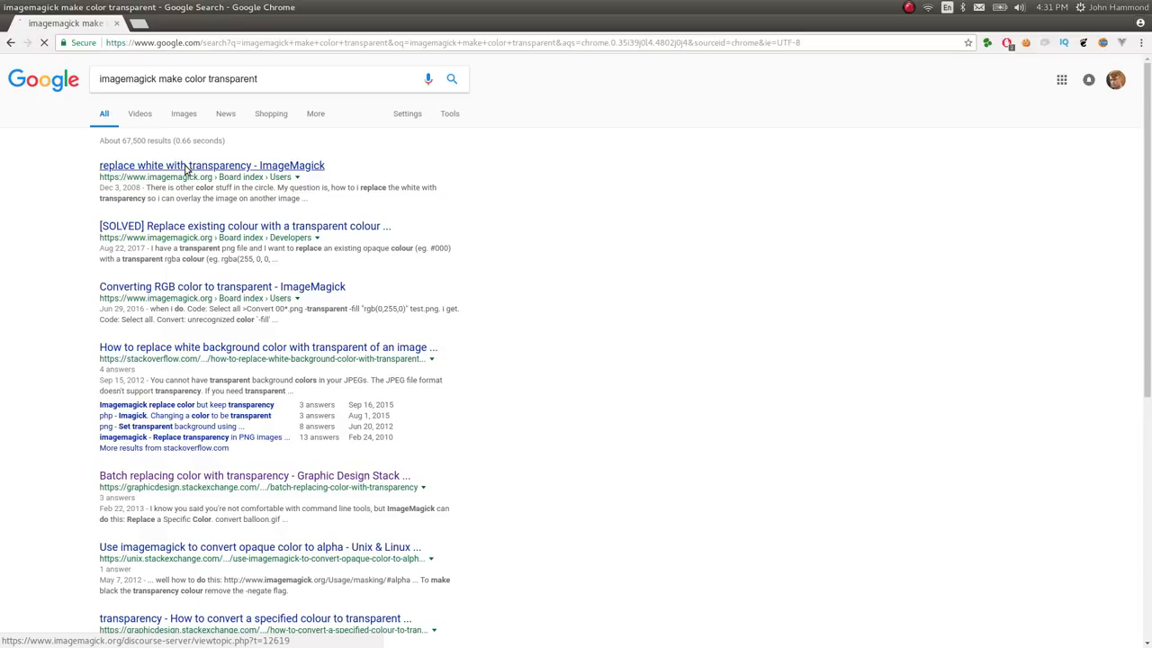
{"action": "left_click", "coordinate": [211, 165]}
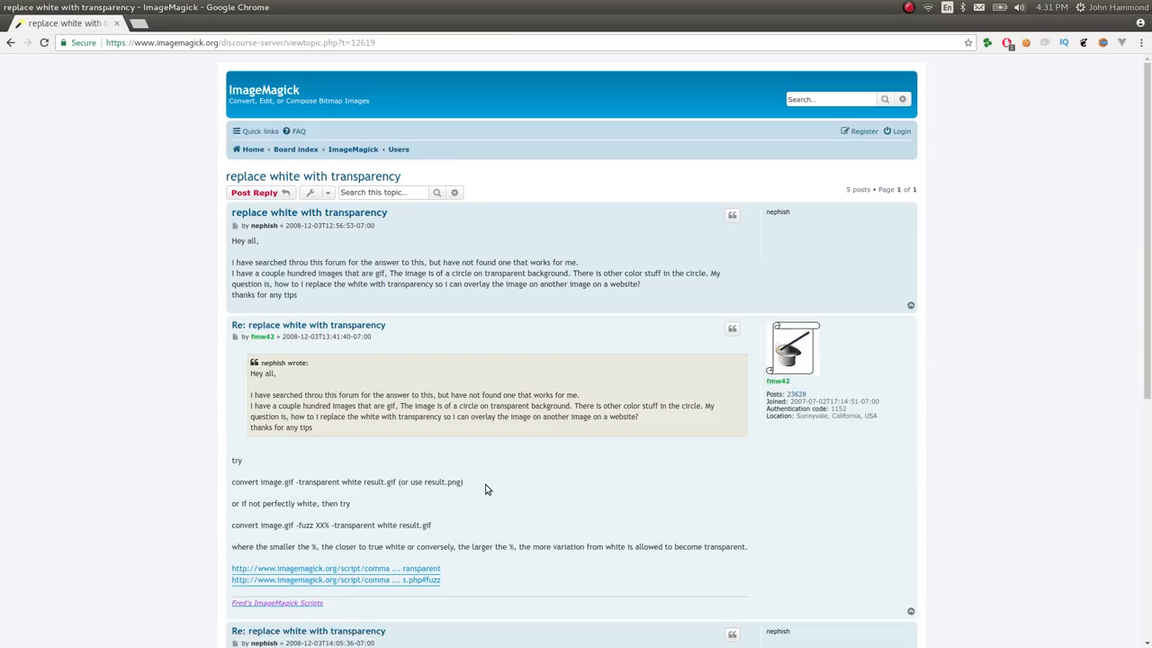
{"action": "mouse_move", "coordinate": [371, 480]}
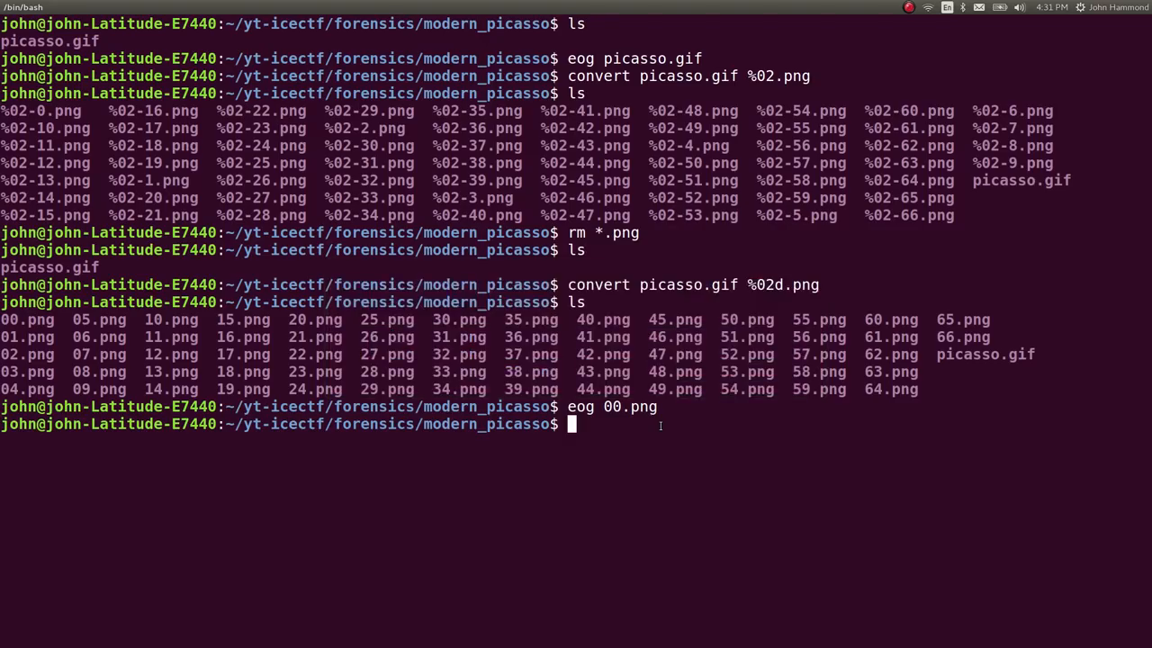
Run a while-read loop applying 'convert $filename -transparent white $filename' to every PNG
{"action": "type", "text": "ls *.png | while read filename"}
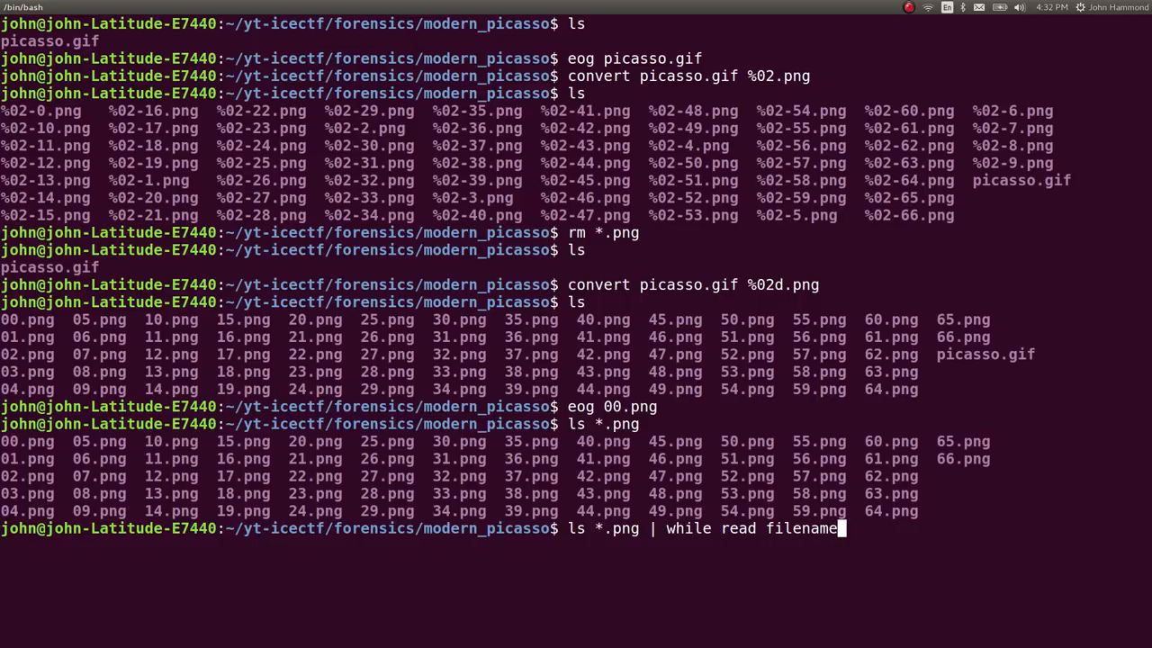
{"action": "type", "text": ";"}
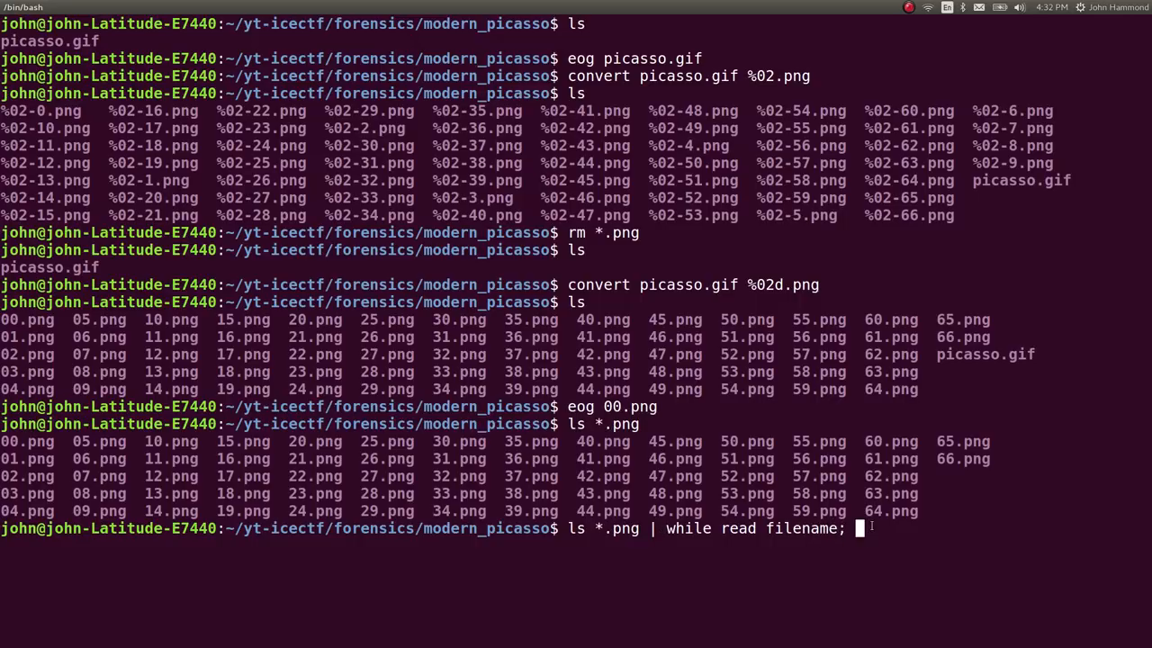
{"action": "type", "text": "do convert"}
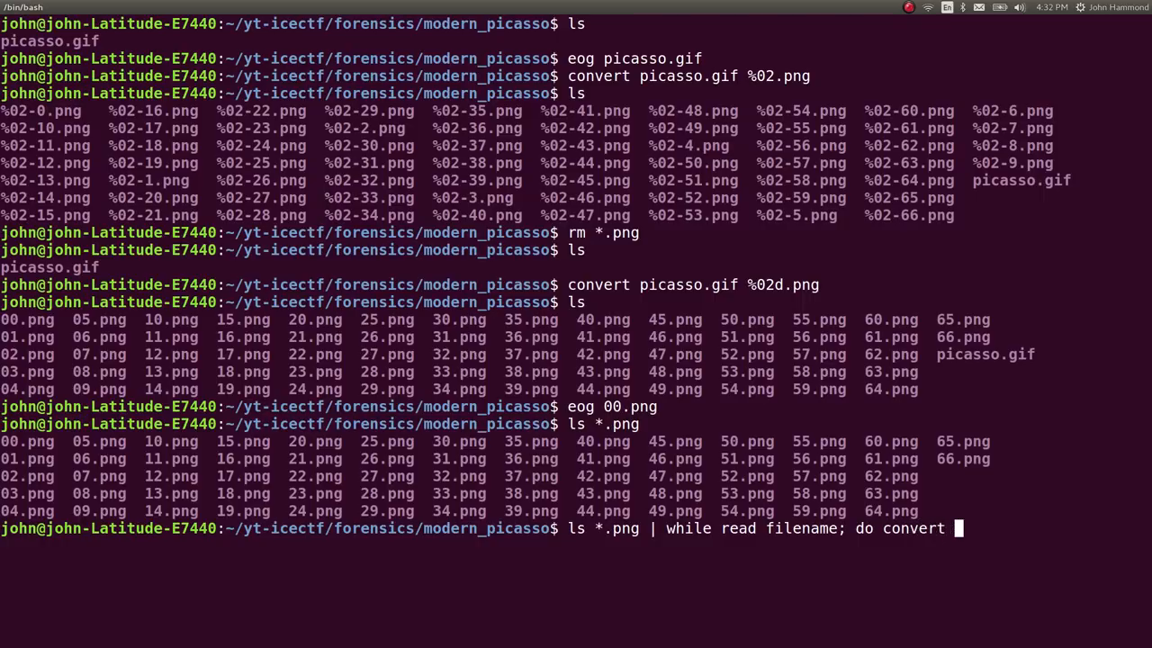
{"action": "type", "text": "$filename -transparent white"}
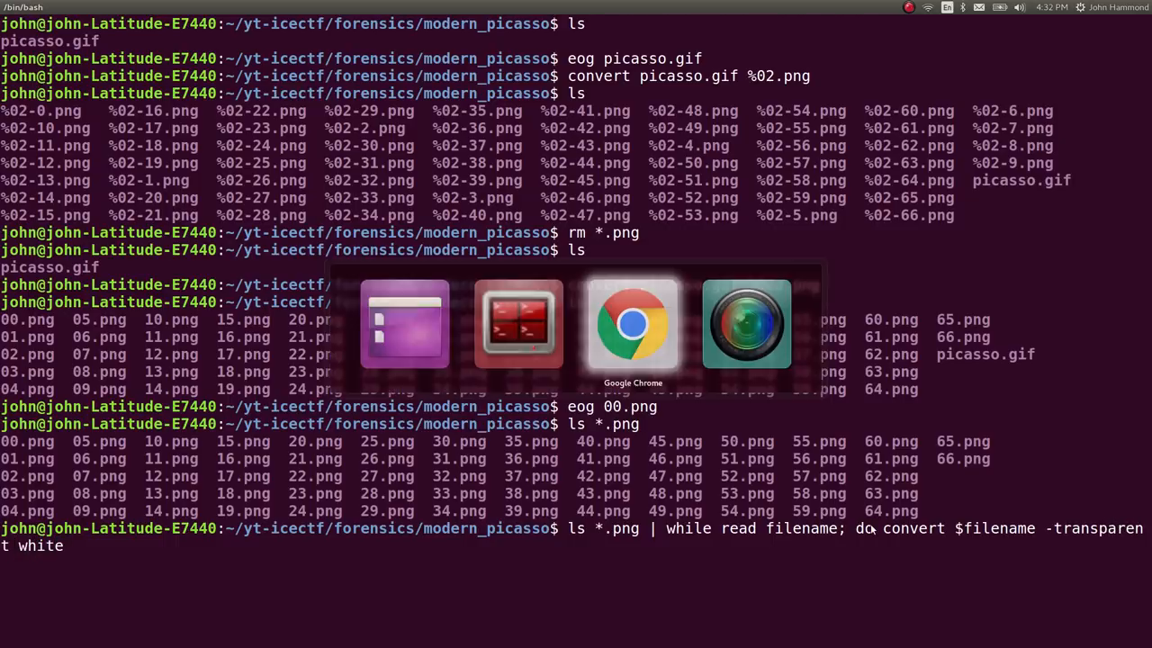
{"action": "left_click", "coordinate": [632, 322]}
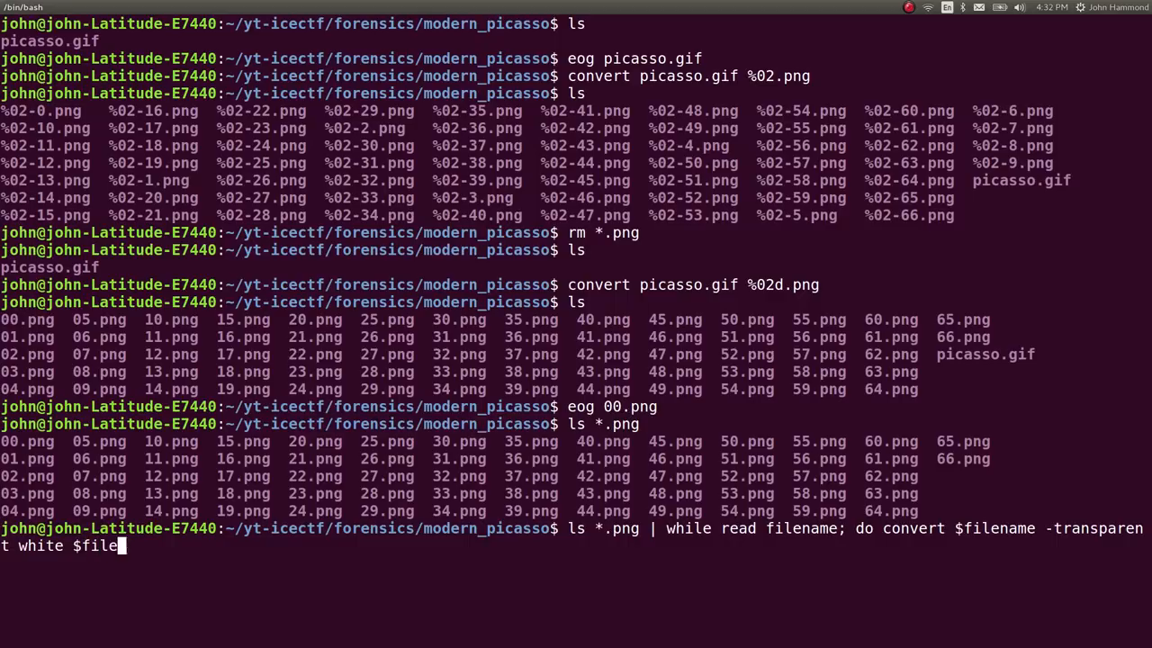
{"action": "type", "text": "name; done"}
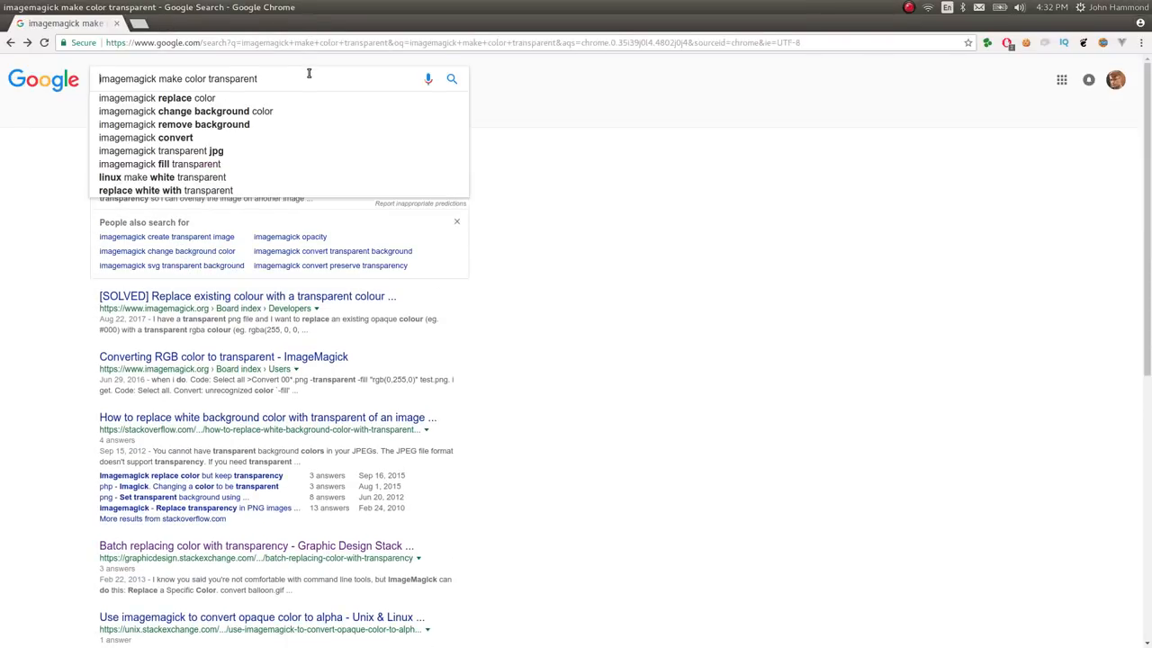
Change the Chrome search to 'imagemagick overlay images'
{"action": "double_click", "coordinate": [232, 78]}
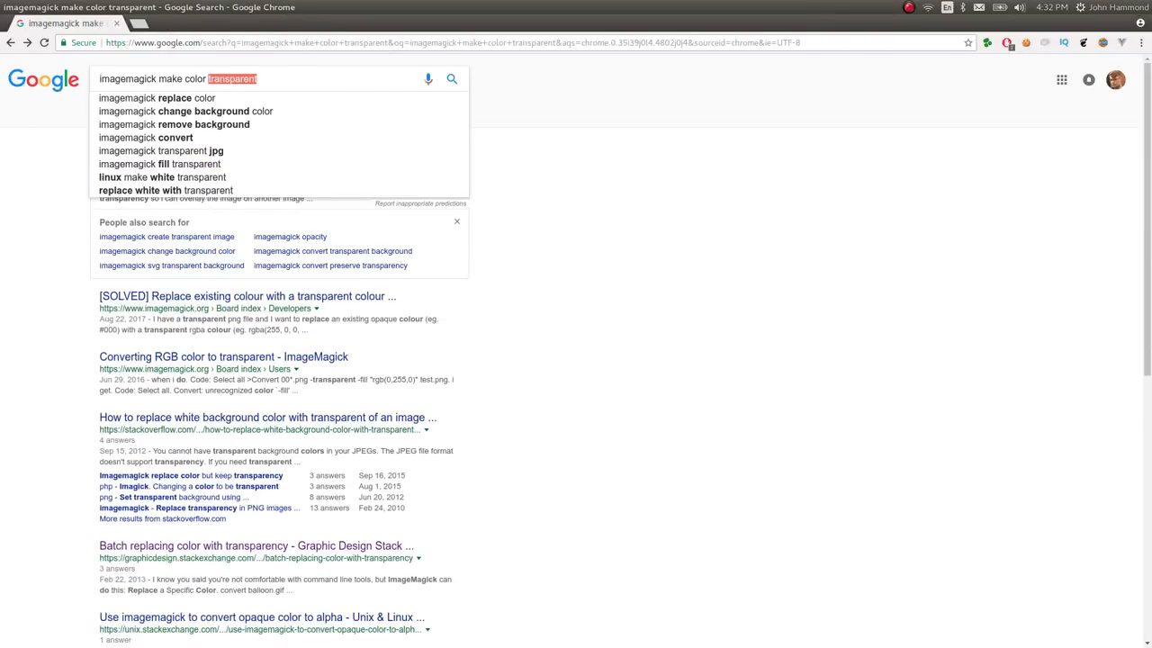
{"action": "type", "text": "imagemagick overl"}
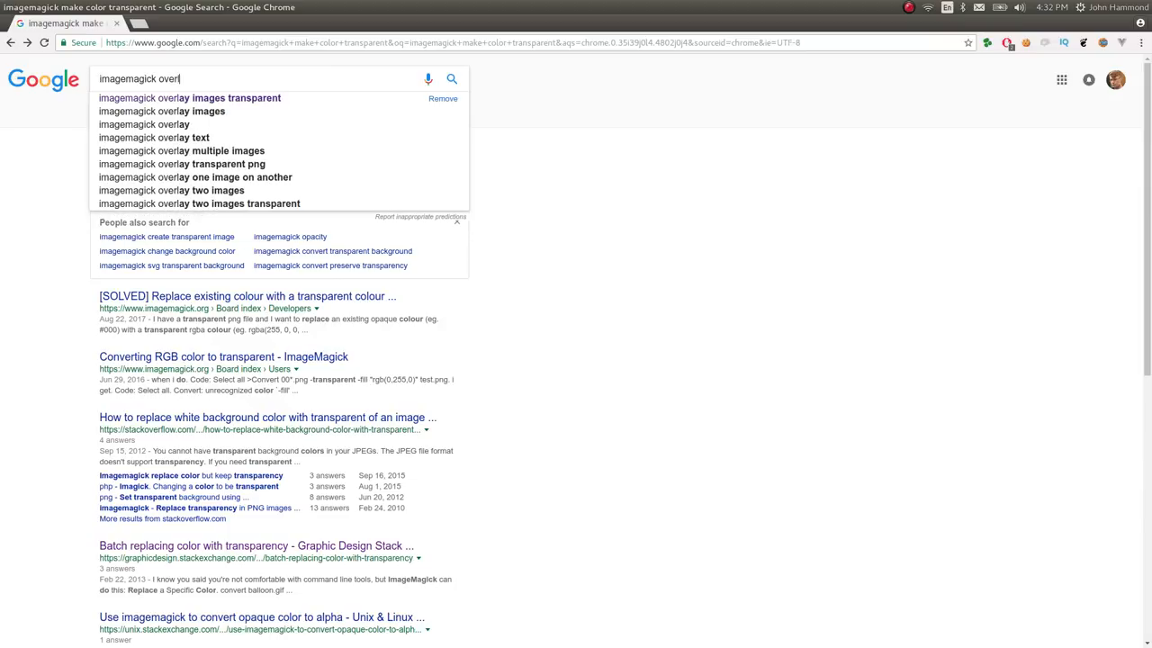
{"action": "left_click", "coordinate": [189, 97]}
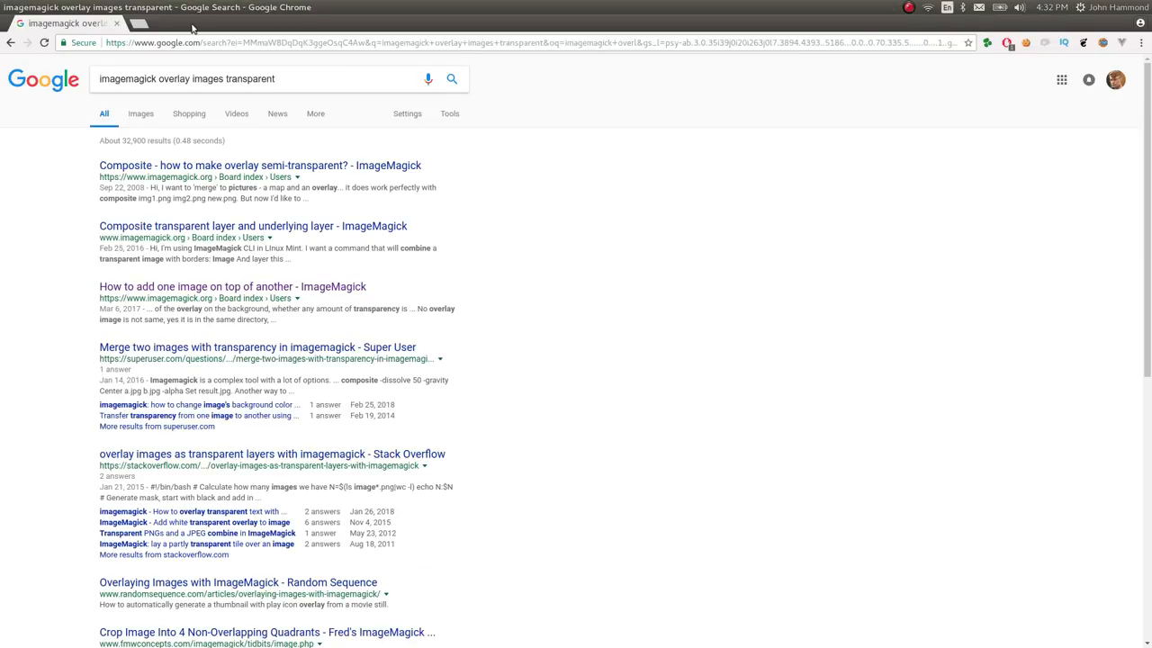
{"action": "left_click", "coordinate": [225, 79]}
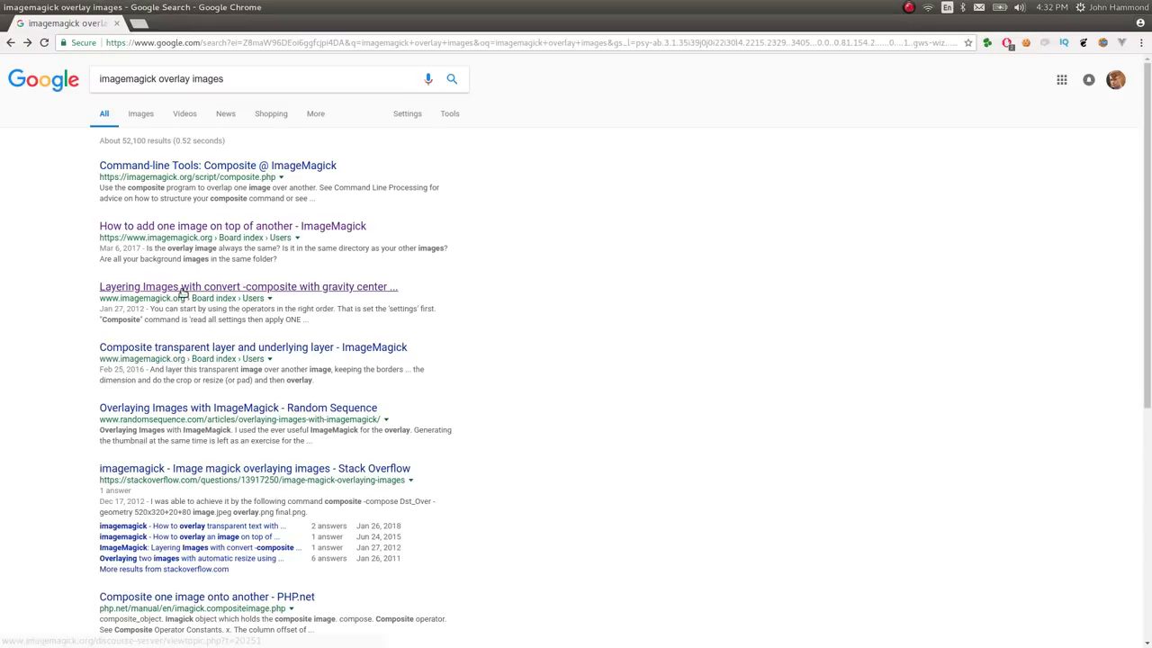
Open the 'Layering Images with convert -composite with gravity center' thread and scroll its examples
{"action": "left_click", "coordinate": [248, 286]}
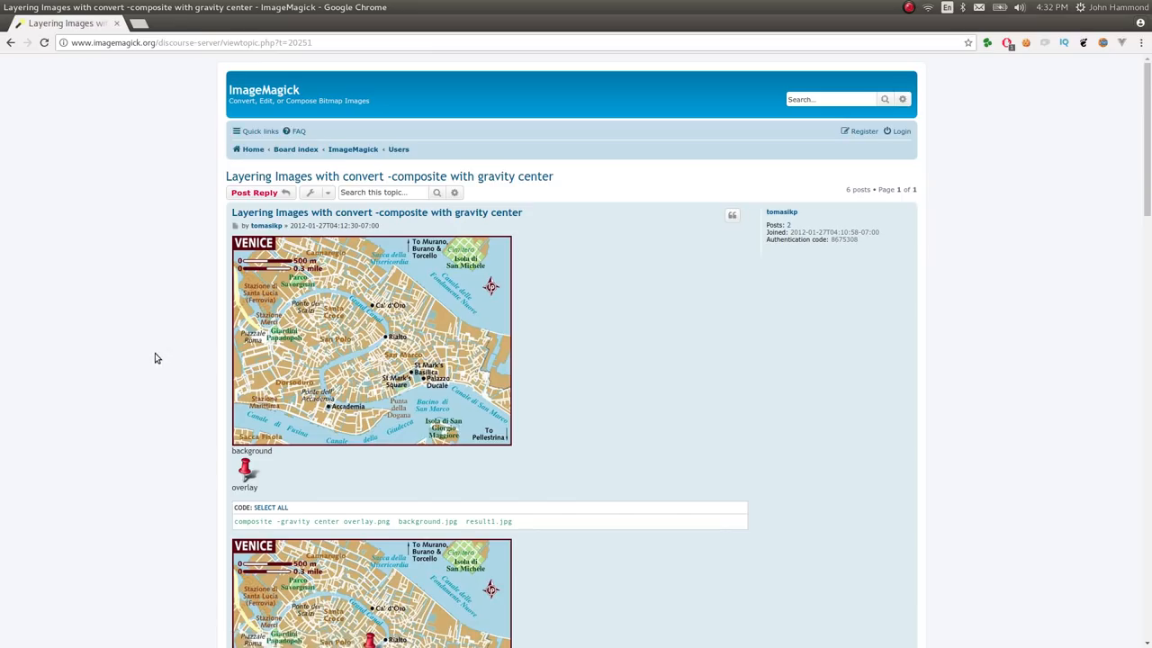
{"action": "scroll", "scroll_direction": "down", "scroll_amount": 3}
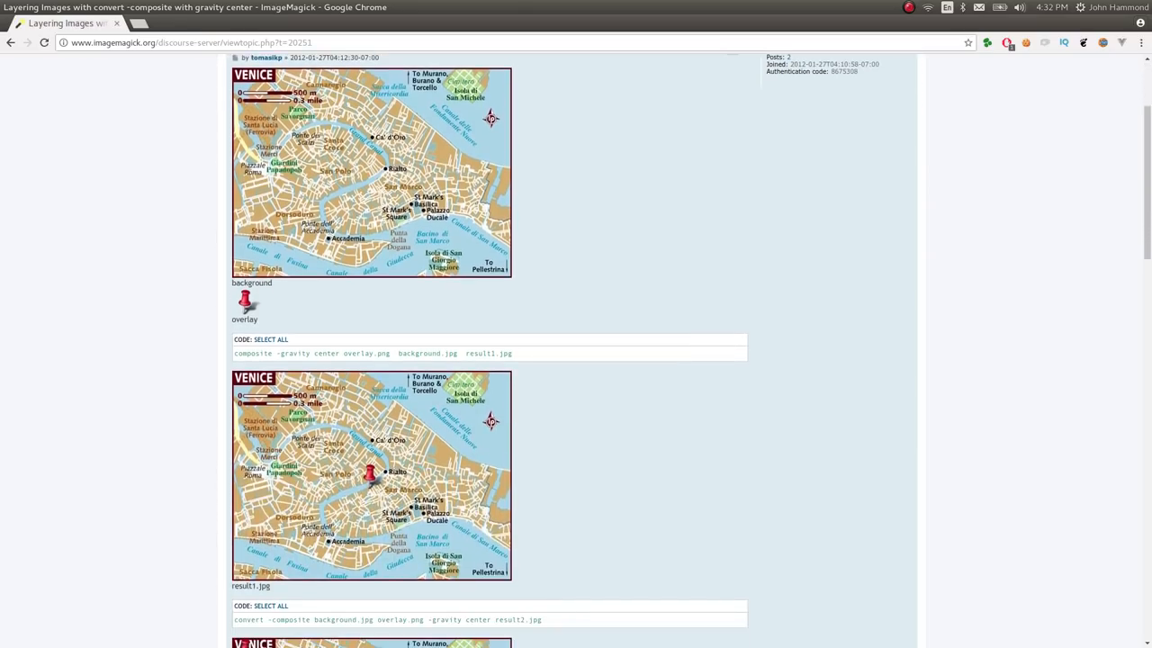
{"action": "scroll", "scroll_direction": "down", "scroll_amount": 3}
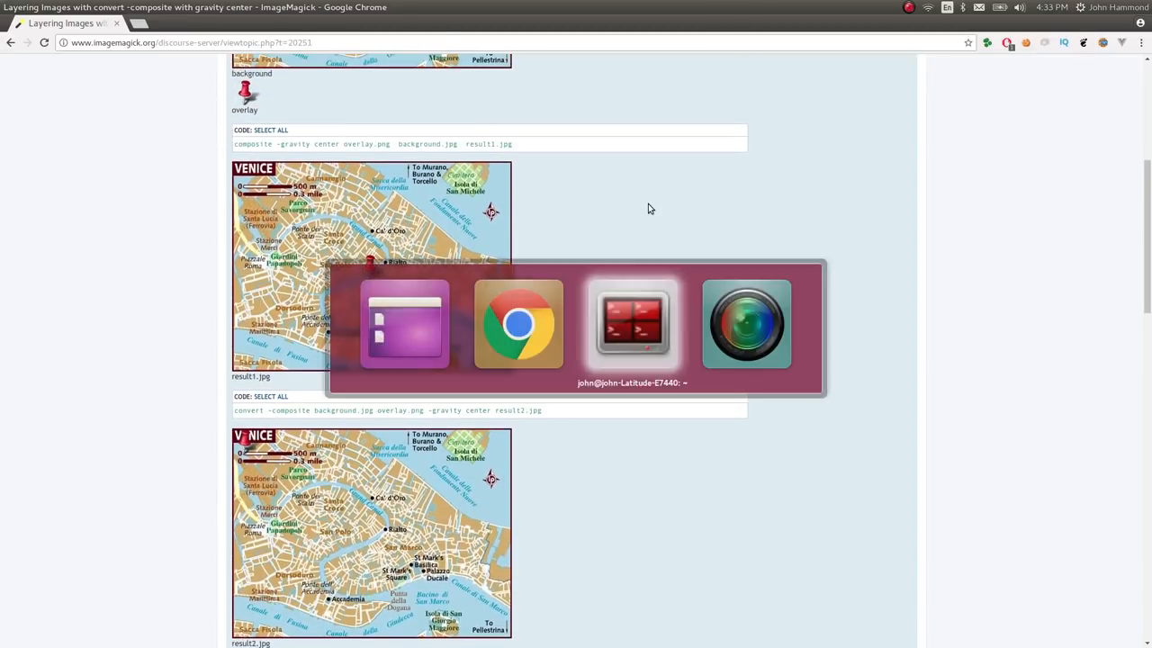
{"action": "left_click", "coordinate": [632, 323]}
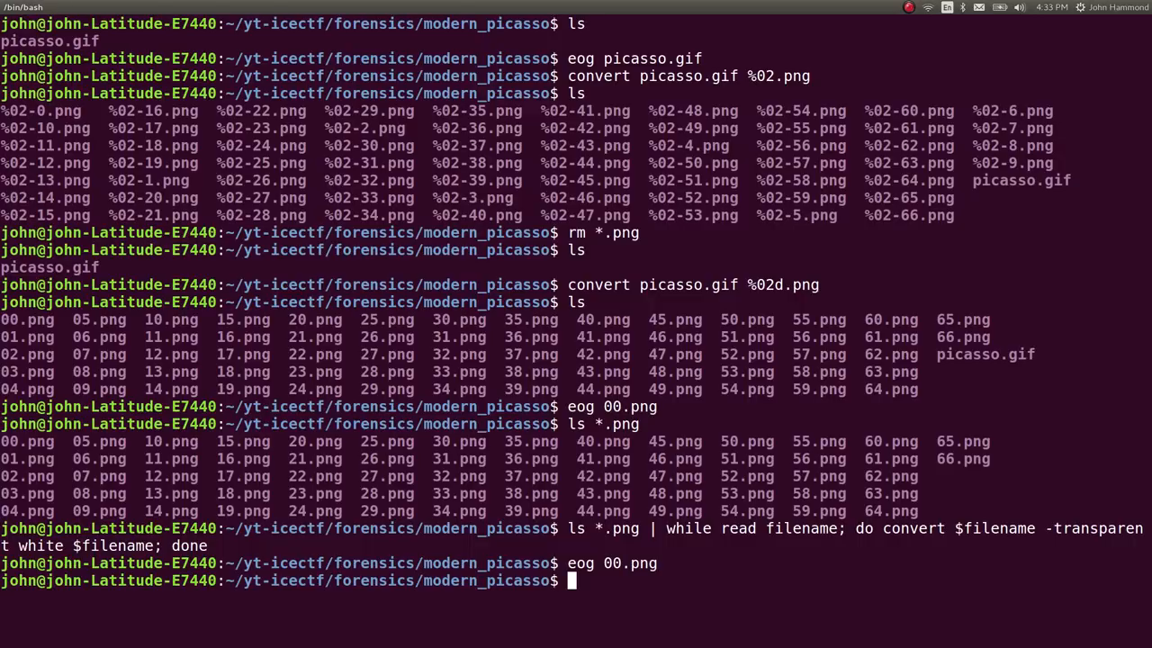
View 00.png, then loop 'convert $filename 00.png -gravity center -composite 00.png' over all PNGs
{"action": "type", "text": "eog 00.png"}
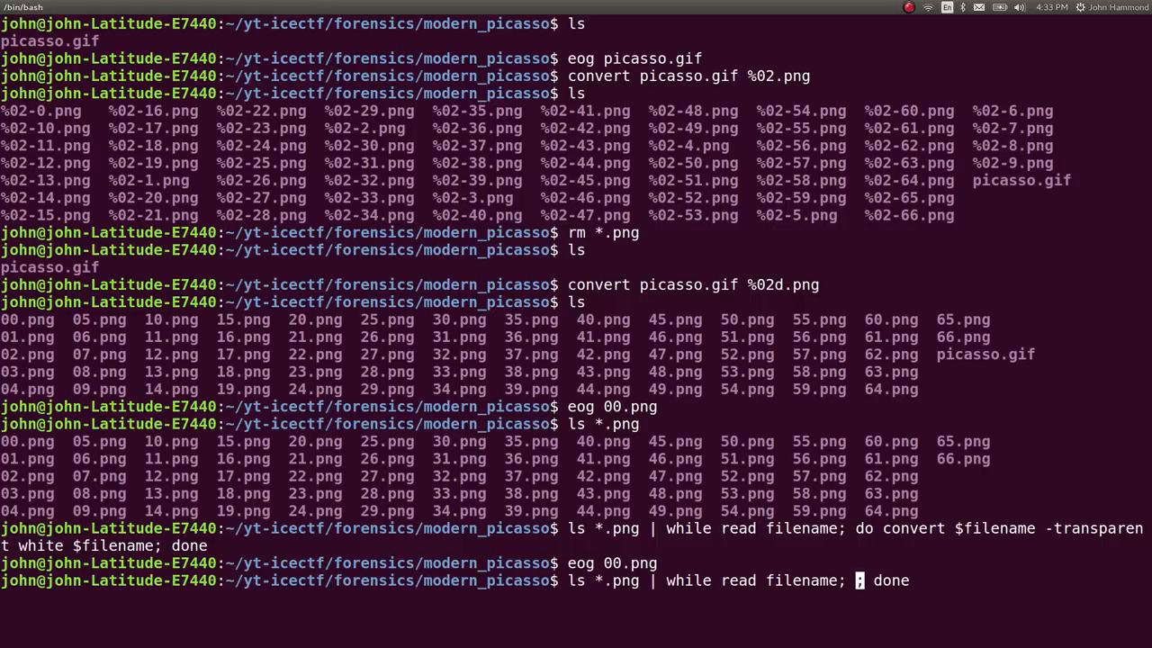
{"action": "type", "text": "d"}
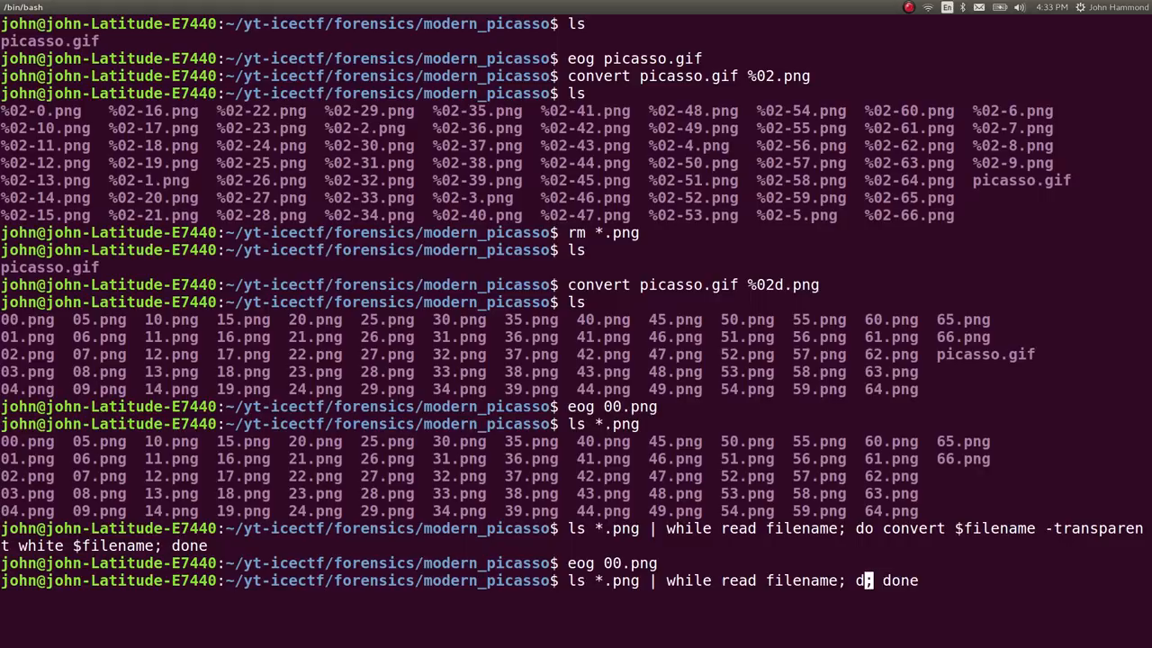
{"action": "type", "text": "convert"}
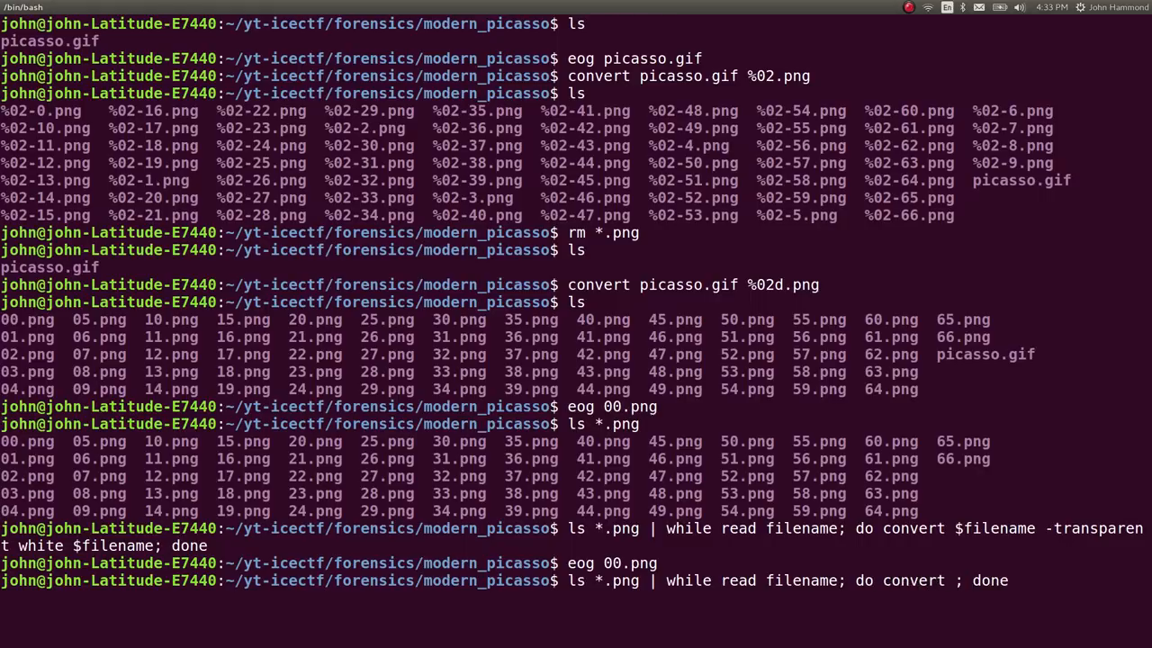
{"action": "type", "text": "$filename"}
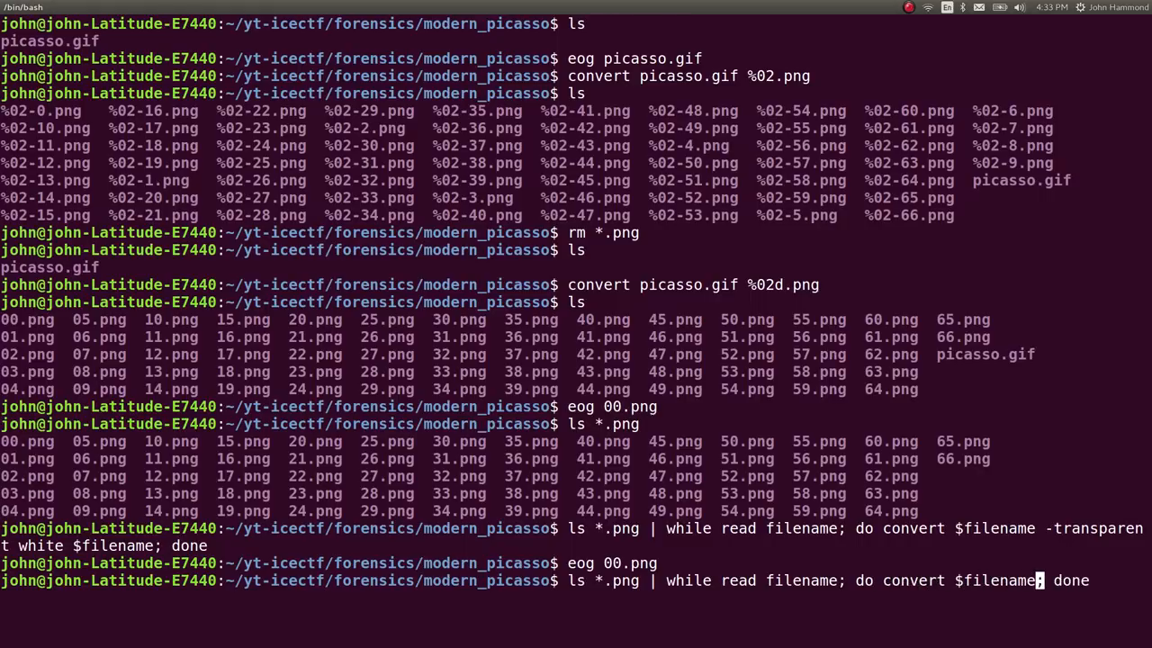
{"action": "type", "text": "00.png -gravity cente"}
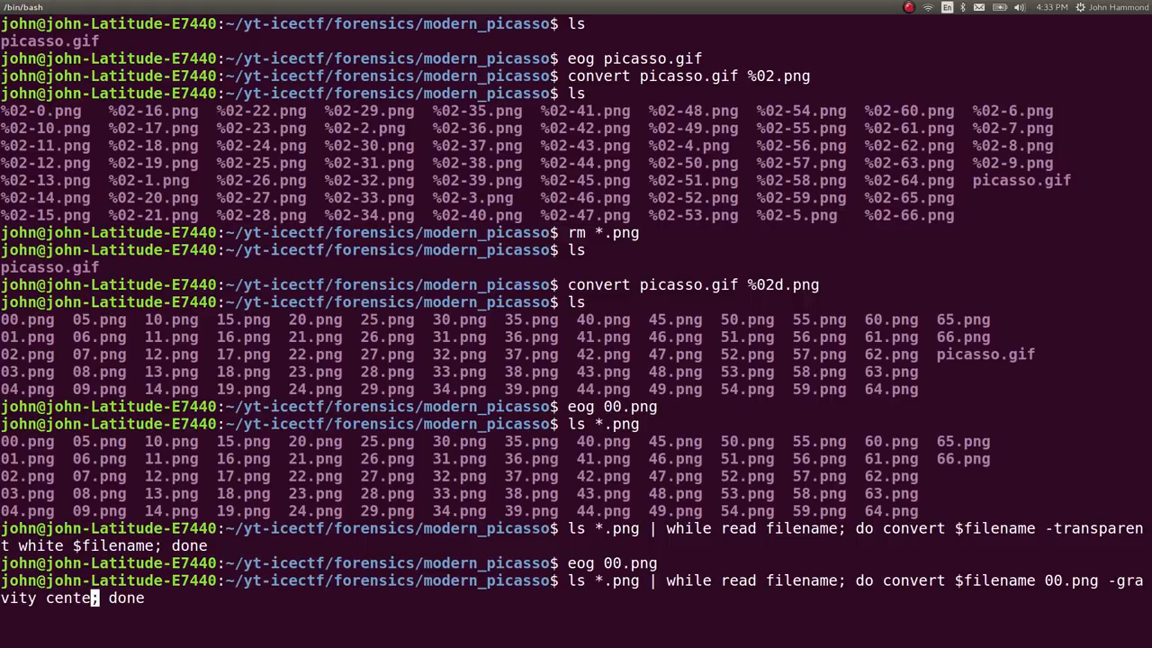
{"action": "type", "text": "-composite 00.png"}
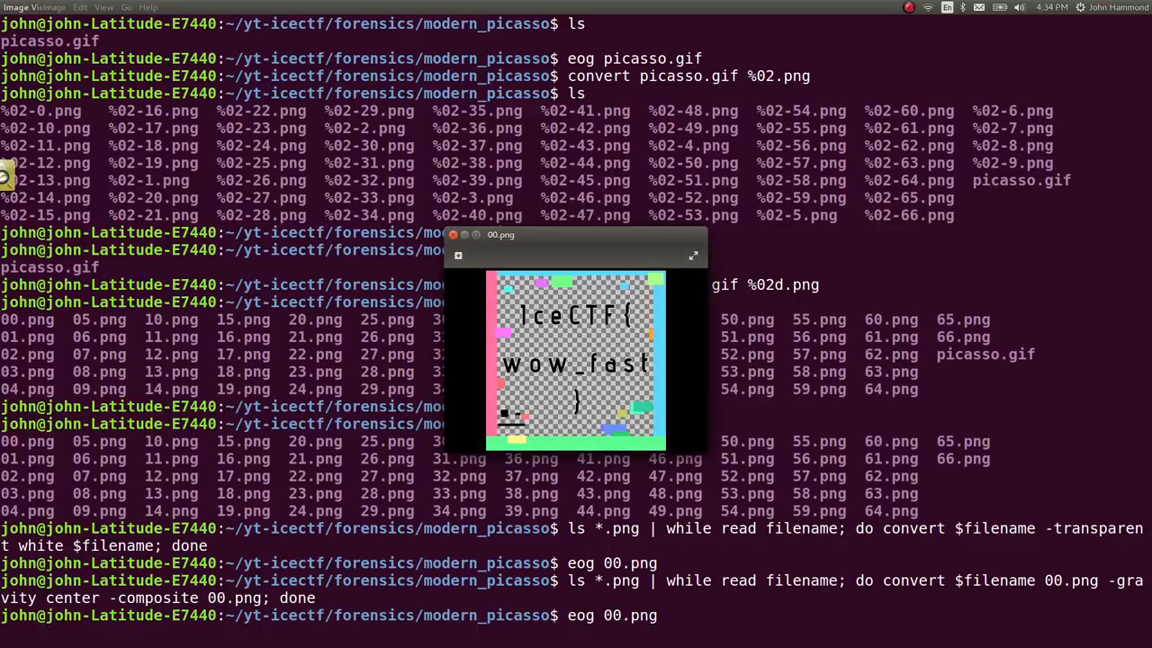
{"action": "left_click", "coordinate": [693, 254]}
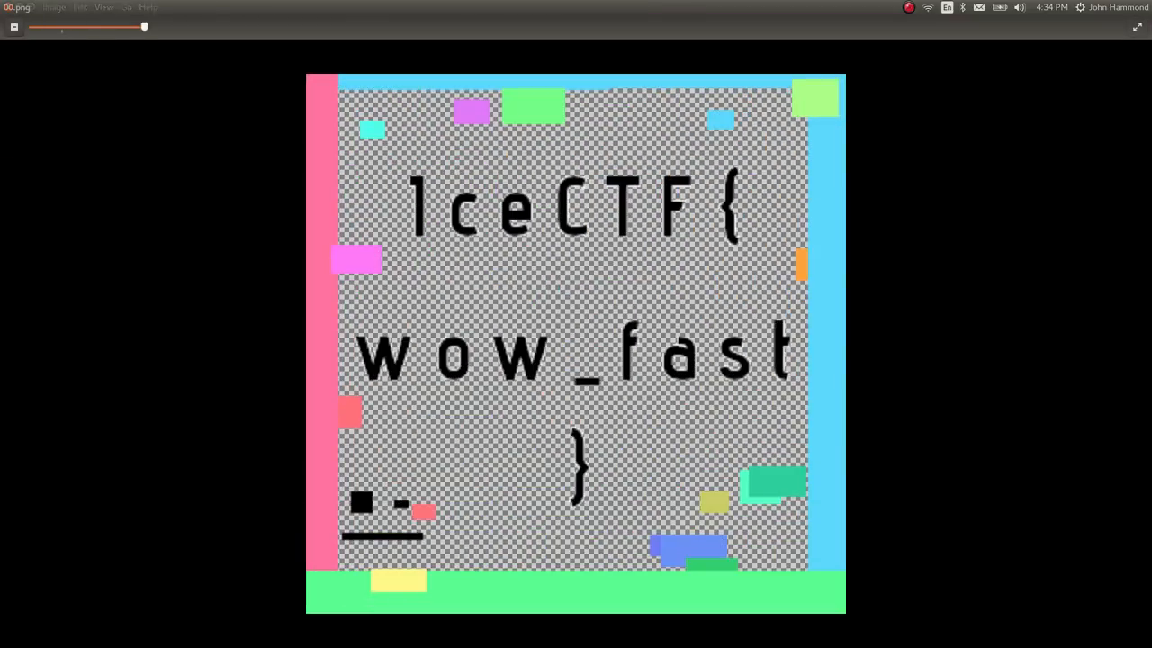
{"action": "left_click", "coordinate": [14, 7]}
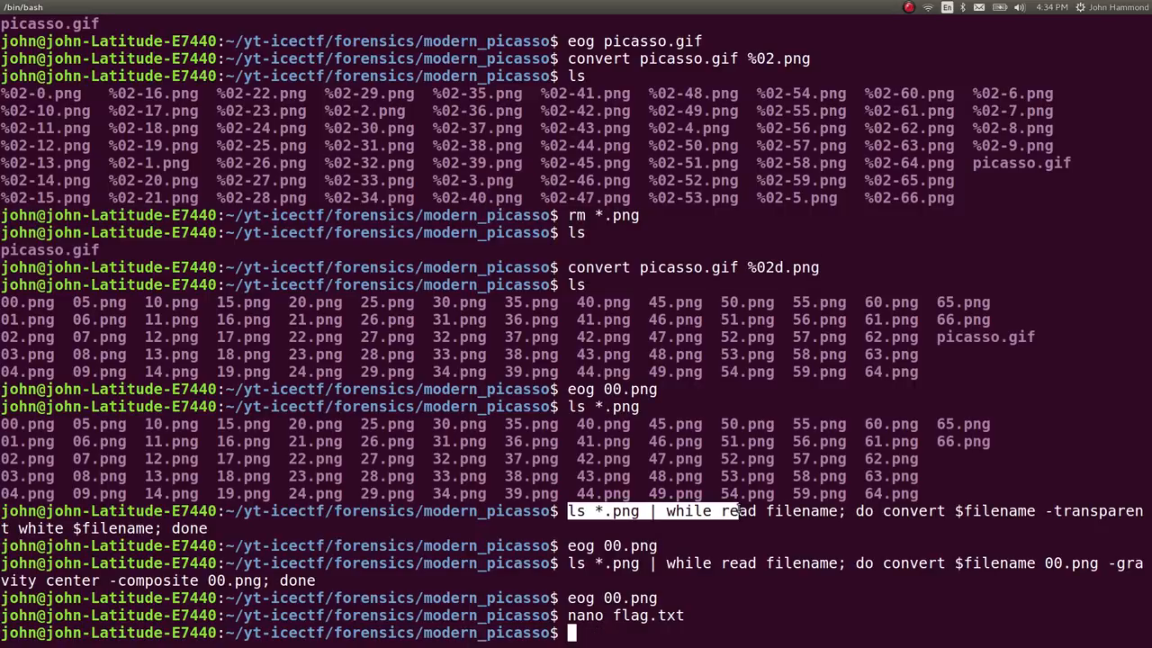
Rename 00.png to flag.png, move up, and start renaming modern_picasso to modern_picasso_COM..
{"action": "type", "text": "mv 00.png"}
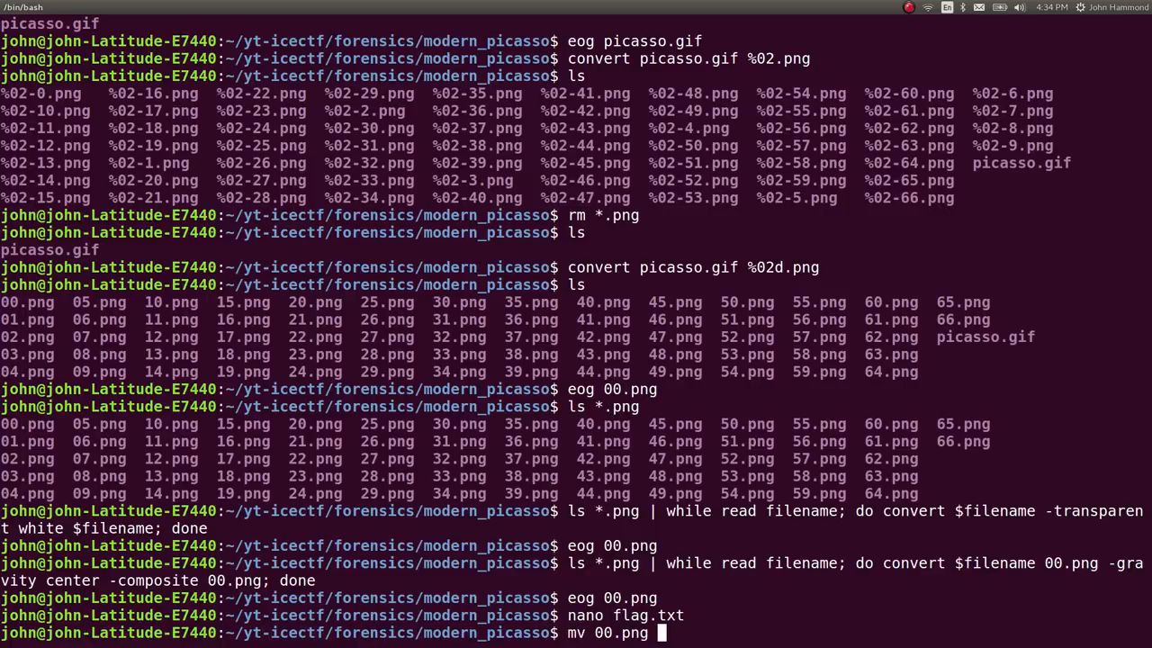
{"action": "type", "text": "flag/."}
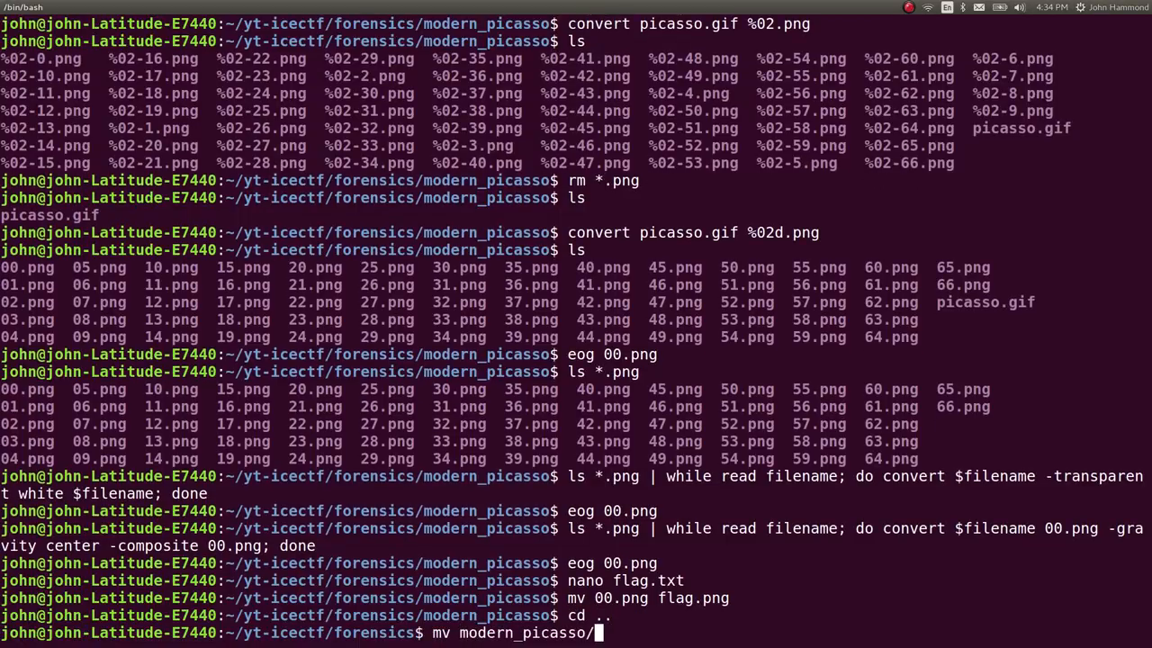
{"action": "type", "text": "modern_picasso_COM"}
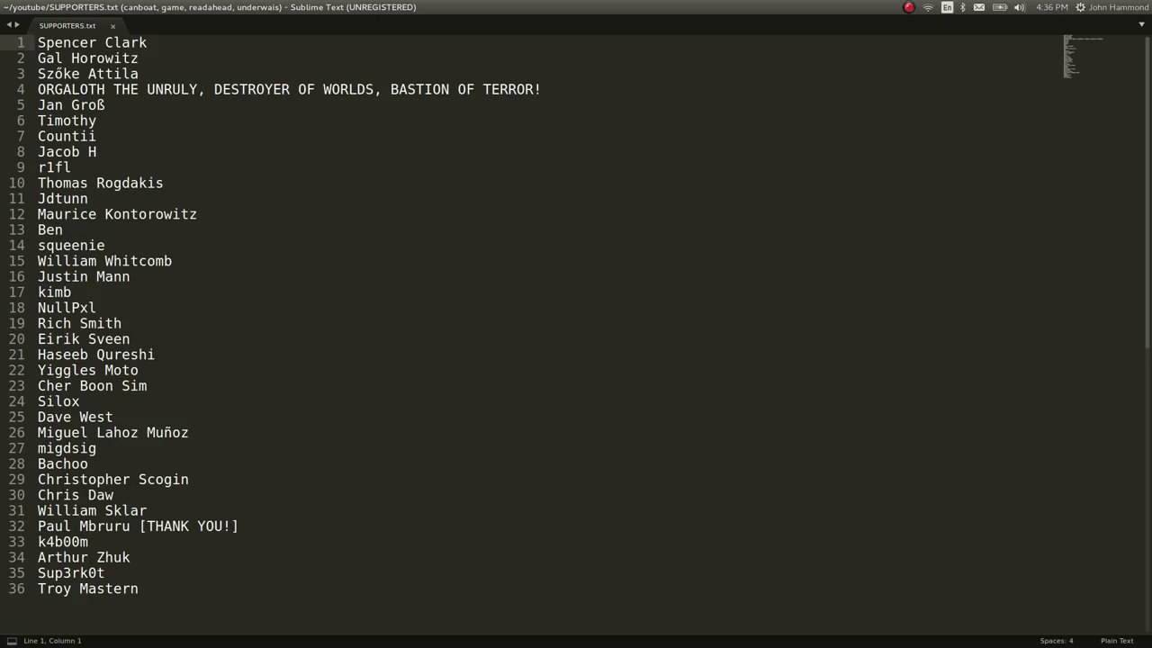
{"action": "key", "text": "ctrl+a"}
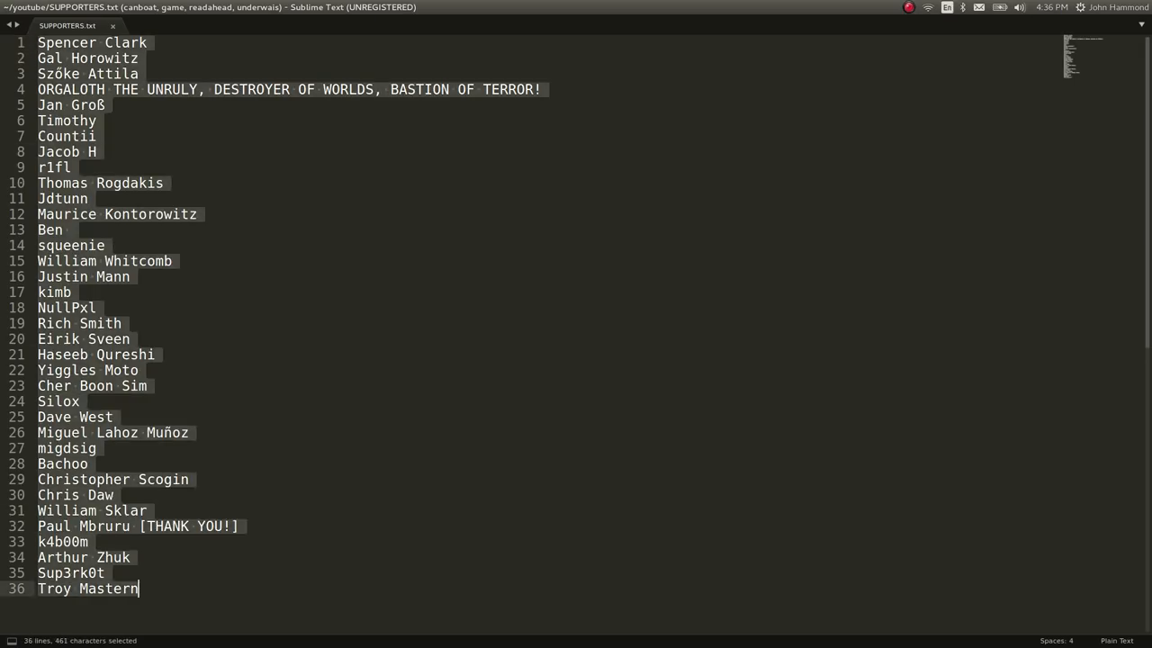